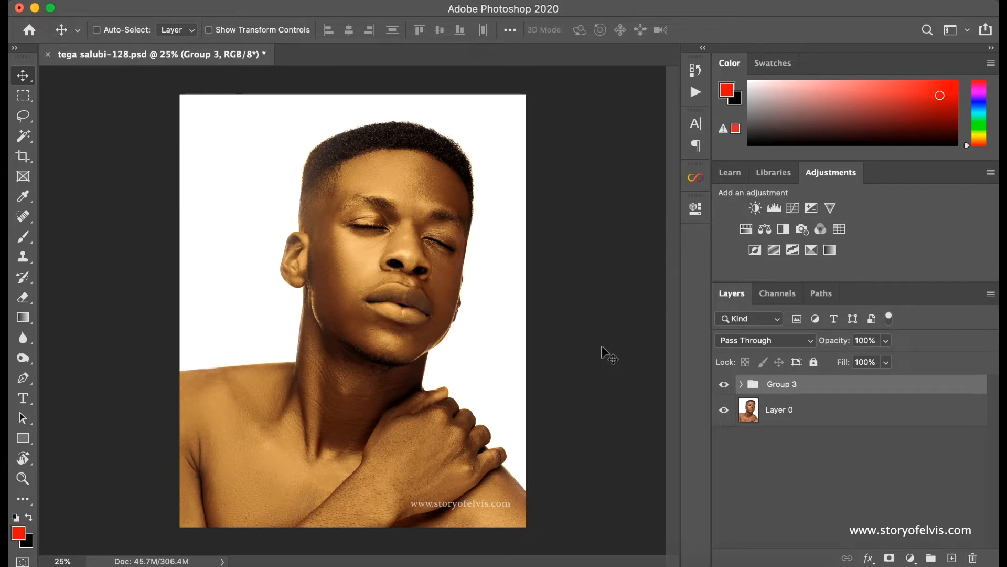
mouse_move(563, 391)
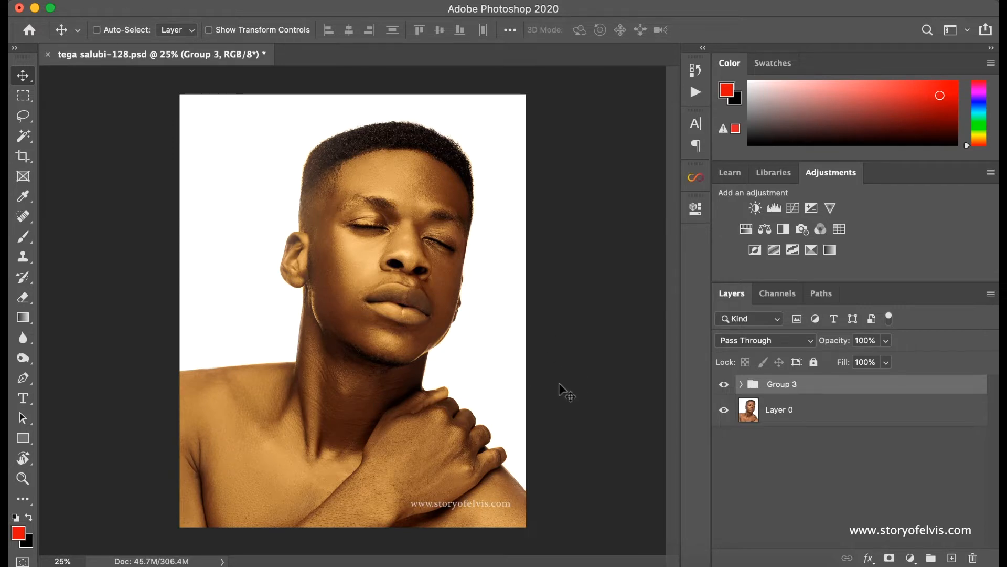
mouse_move(551, 353)
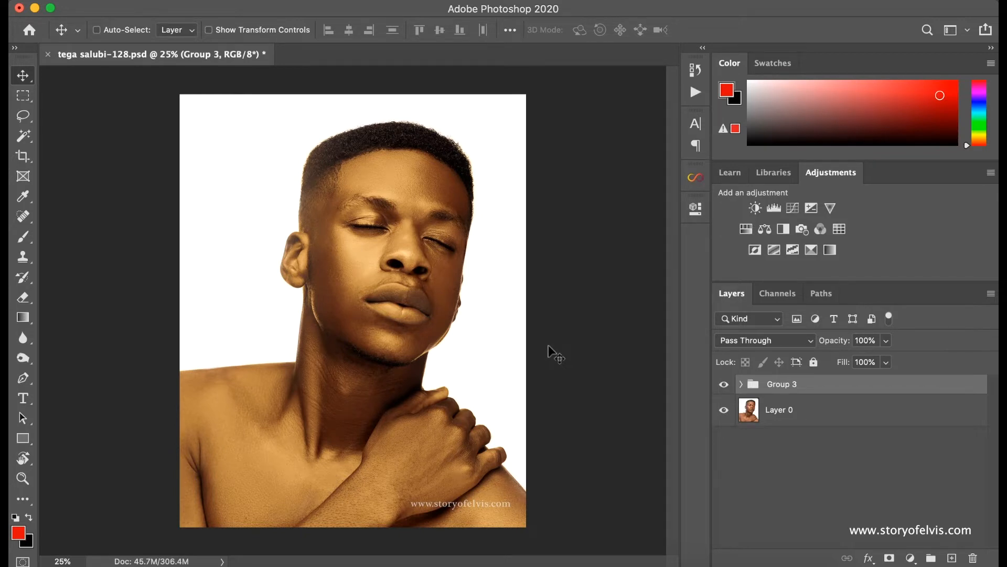
mouse_move(581, 285)
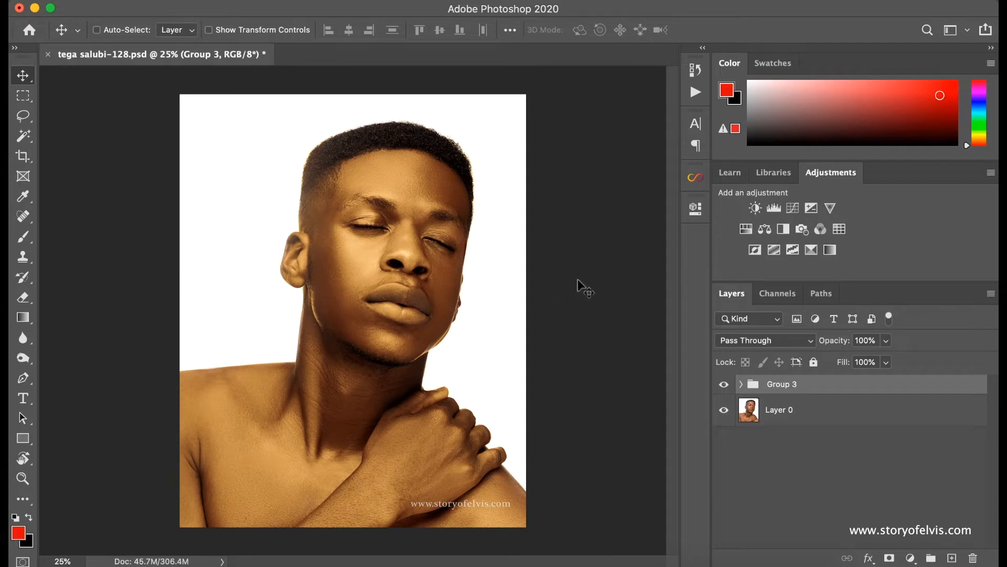
mouse_move(575, 320)
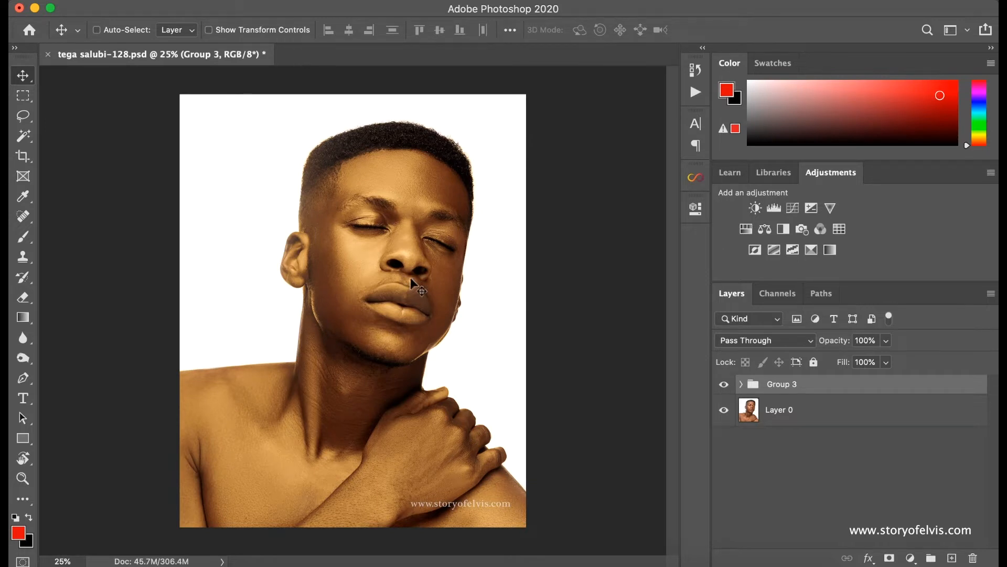
mouse_move(412, 284)
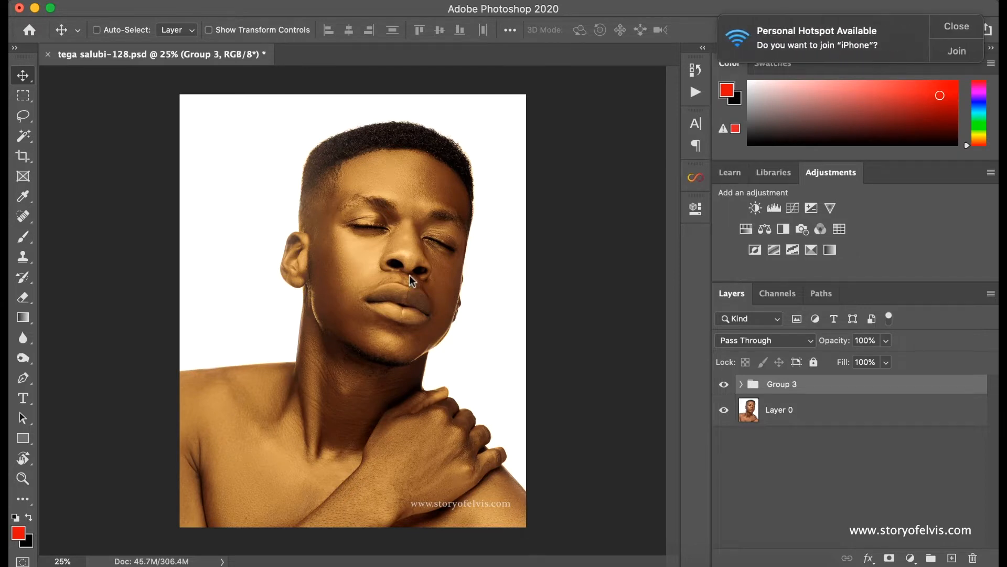
Step: Hide Group 3 in the Layers panel so the untoned original portrait shows
left_click(955, 26)
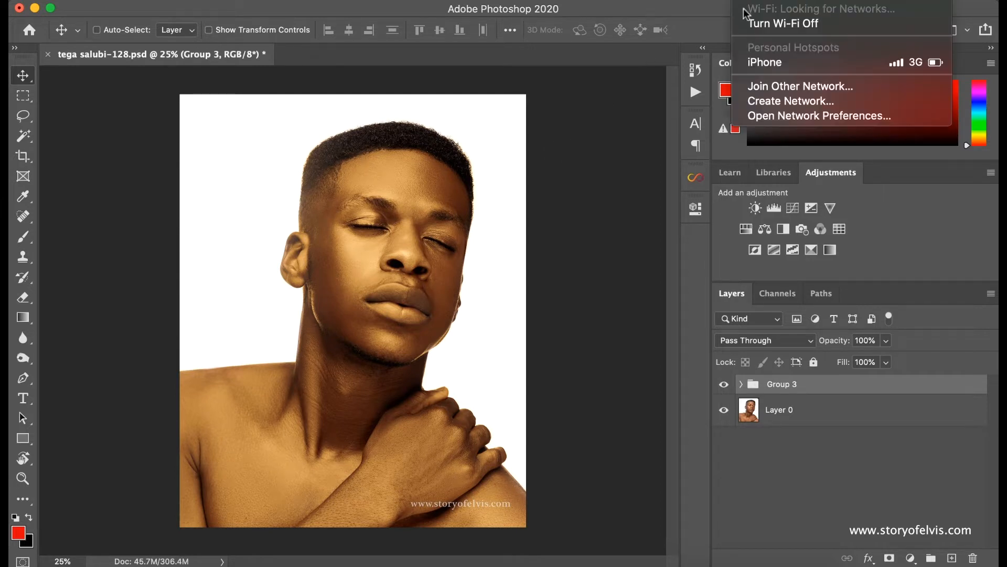
left_click(594, 160)
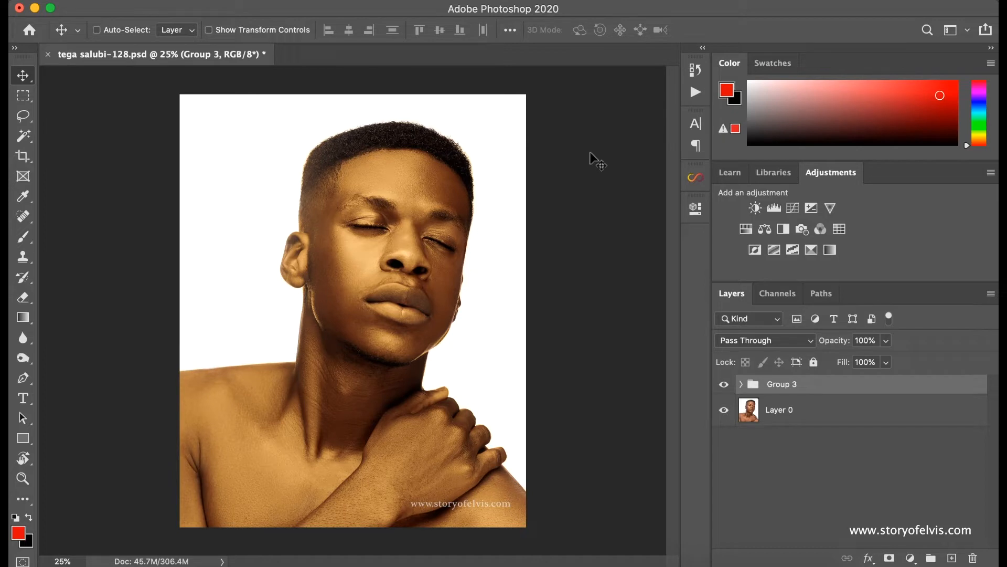
mouse_move(376, 278)
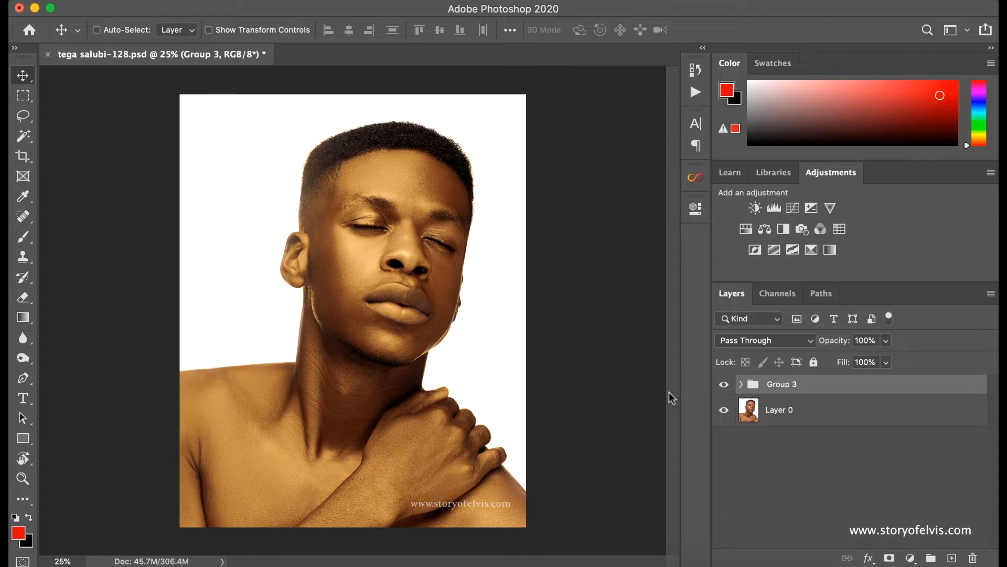
left_click(723, 384)
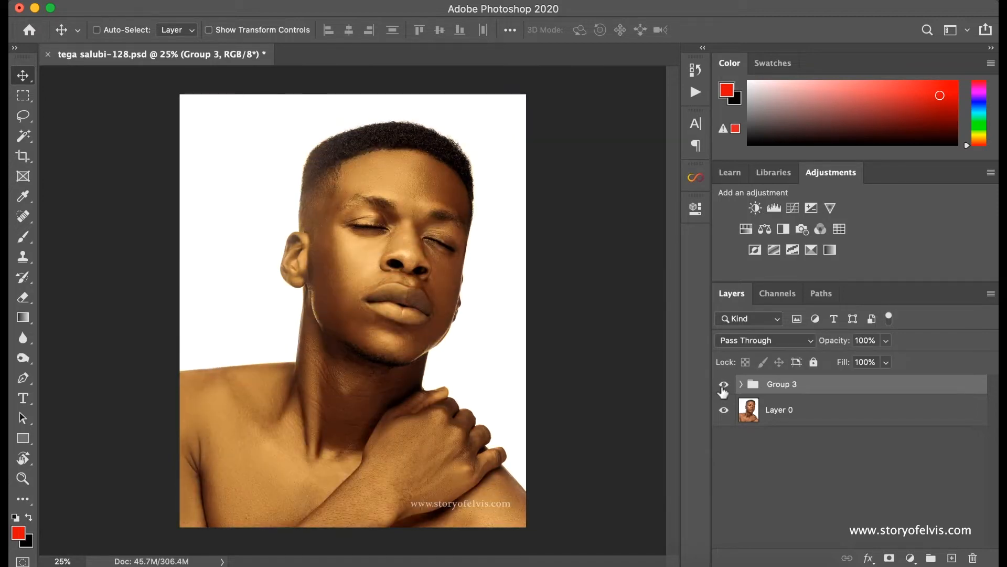
left_click(723, 384)
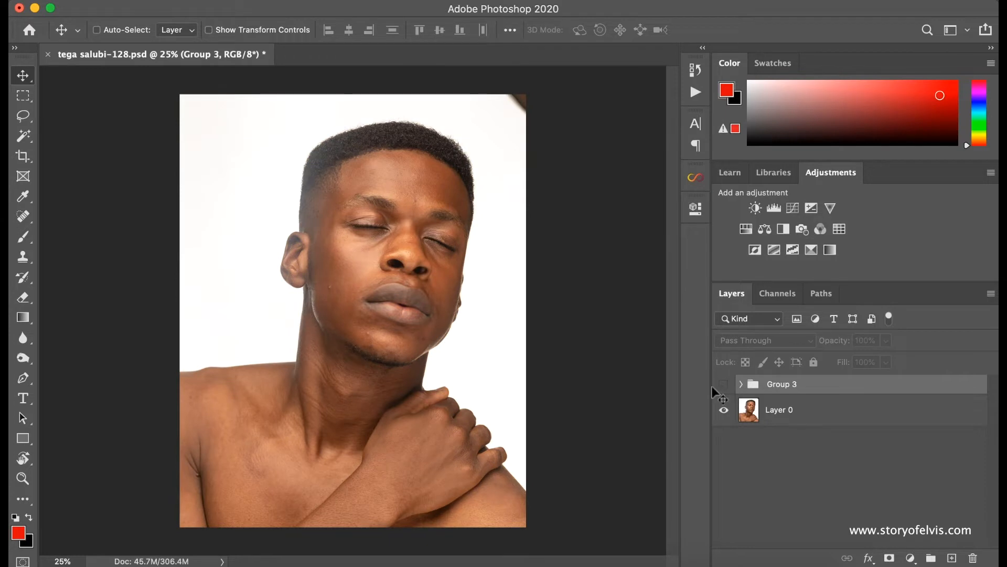
left_click(724, 391)
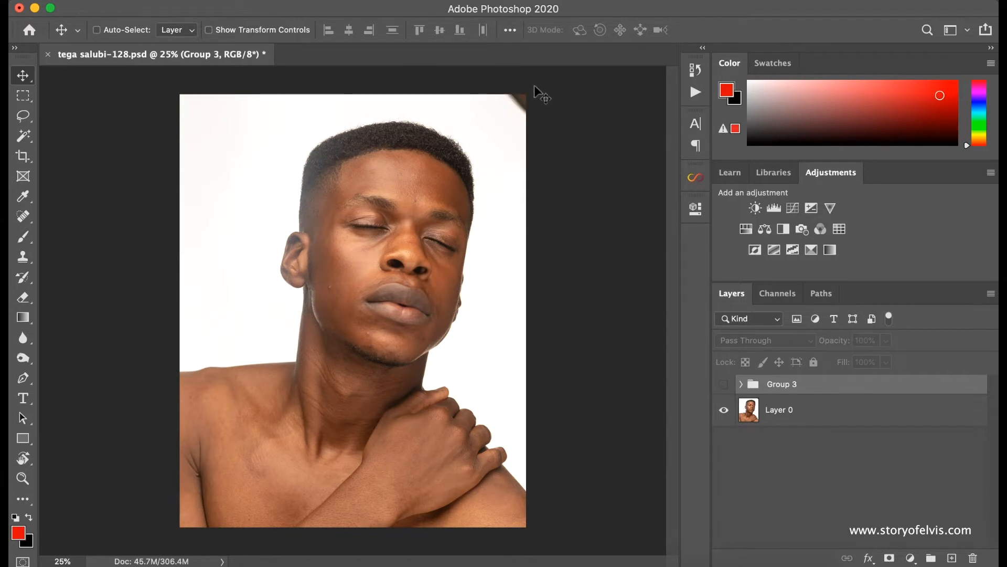
mouse_move(542, 124)
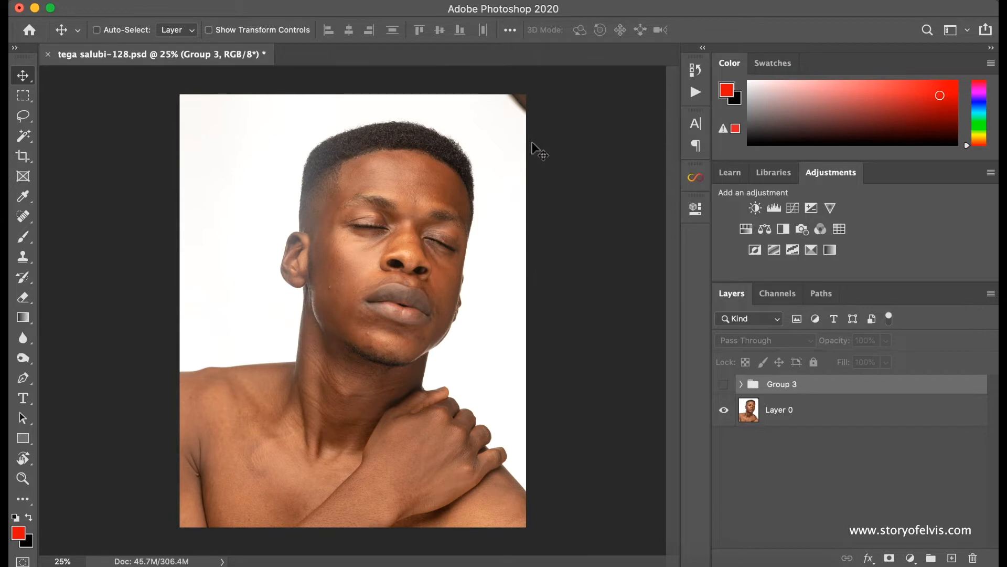
mouse_move(571, 308)
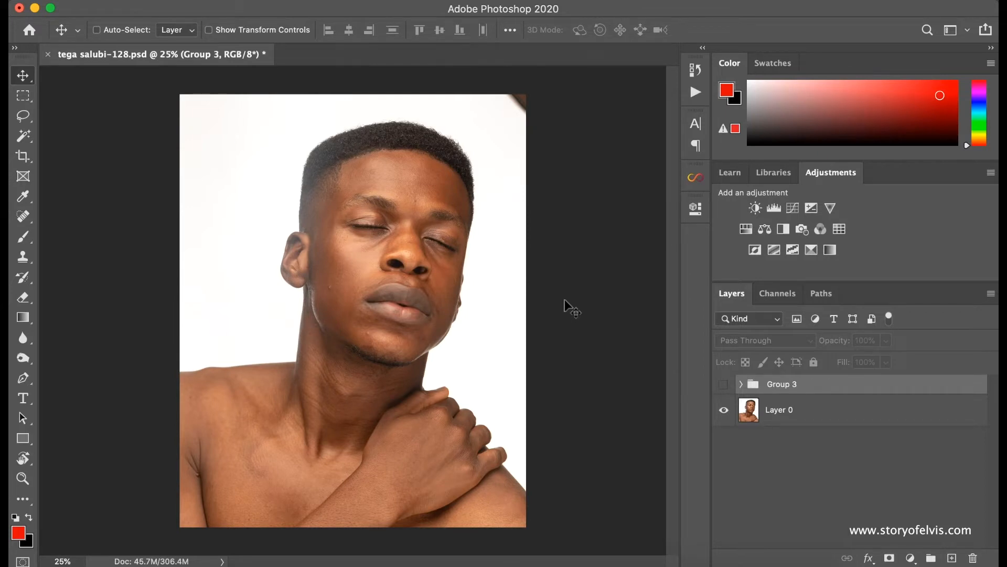
mouse_move(522, 271)
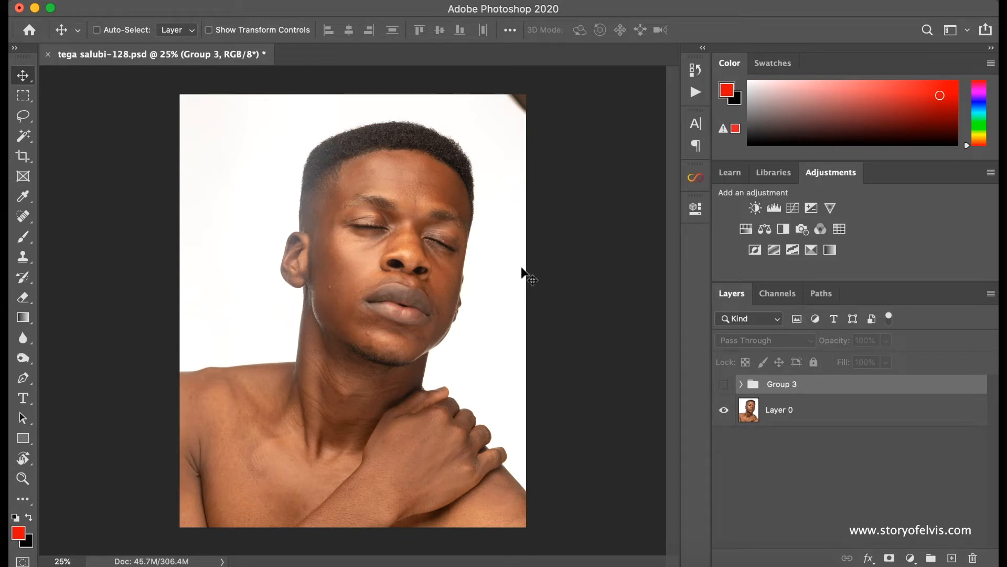
mouse_move(497, 214)
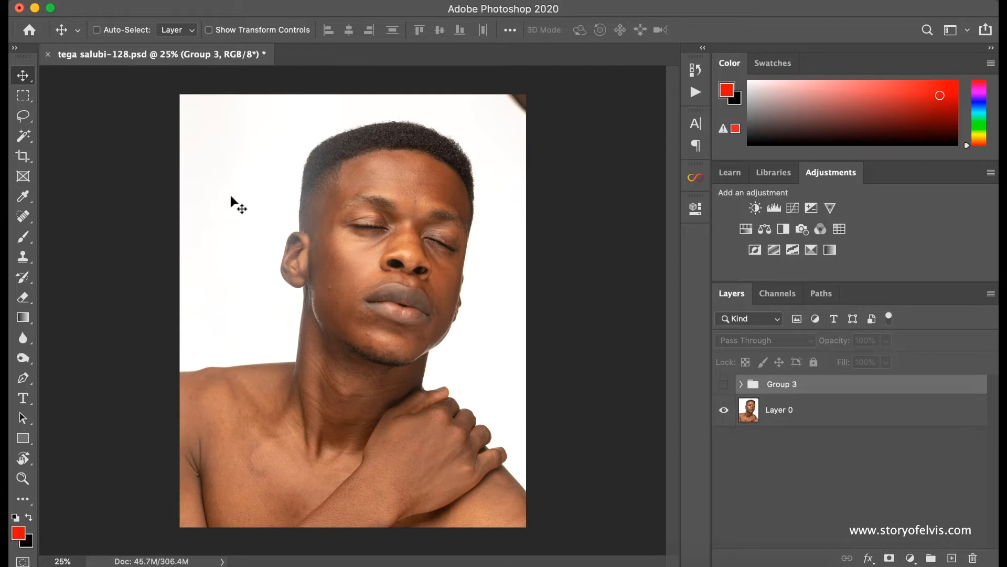
mouse_move(233, 268)
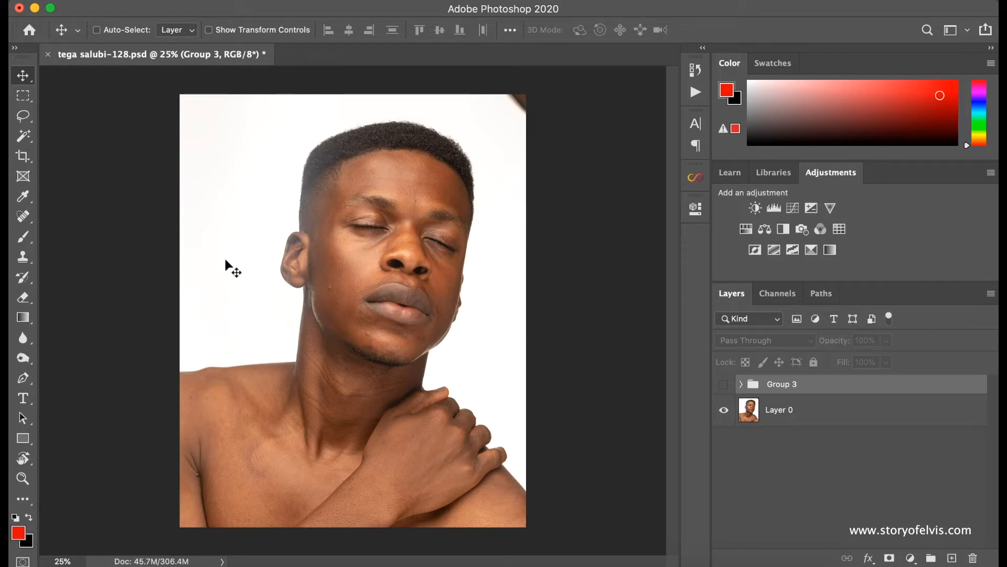
mouse_move(514, 257)
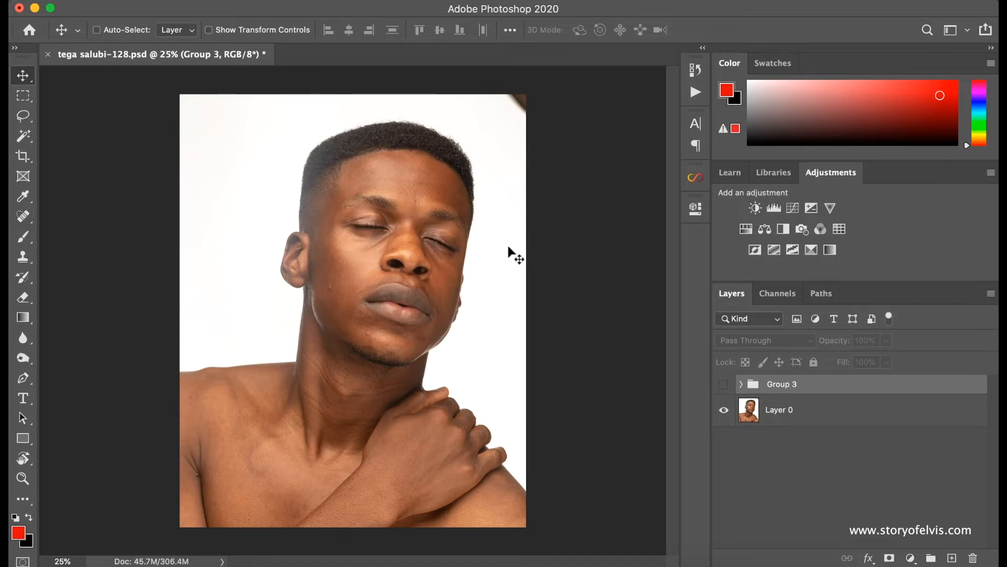
mouse_move(242, 293)
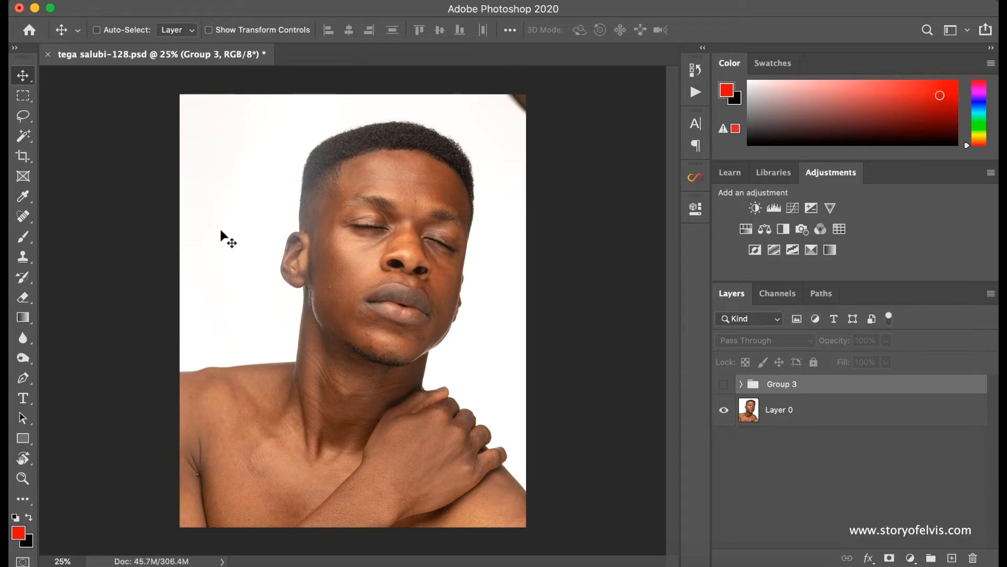
mouse_move(224, 245)
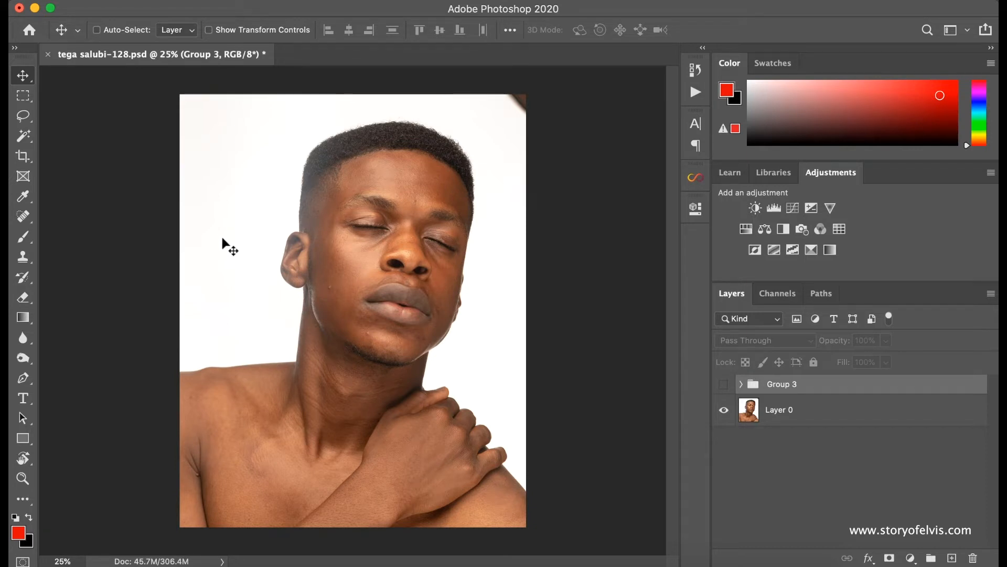
mouse_move(556, 217)
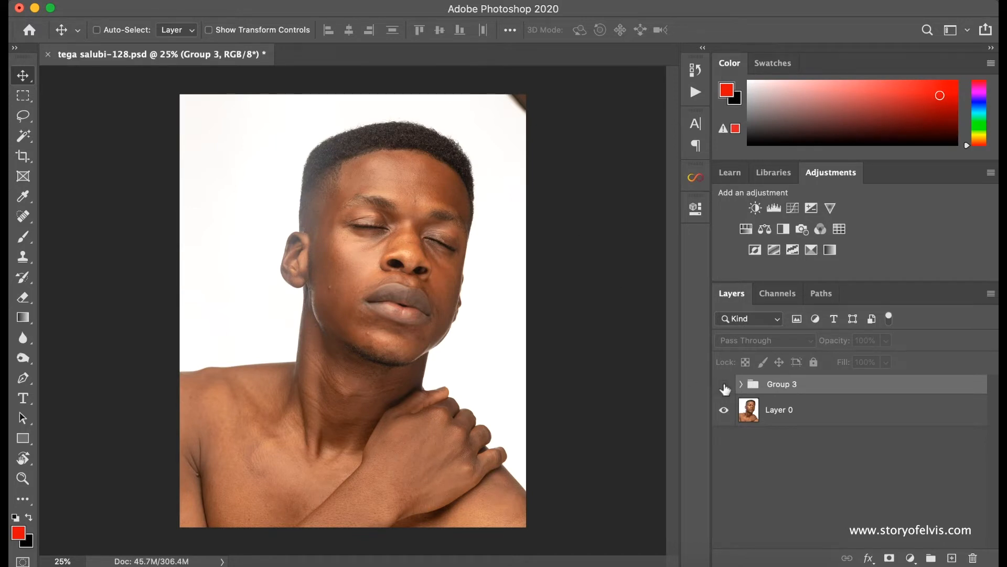
Step: Show Group 3 again, hide Gradient Map 2, and toggle the Basic FS_PM retouching group on
left_click(739, 384)
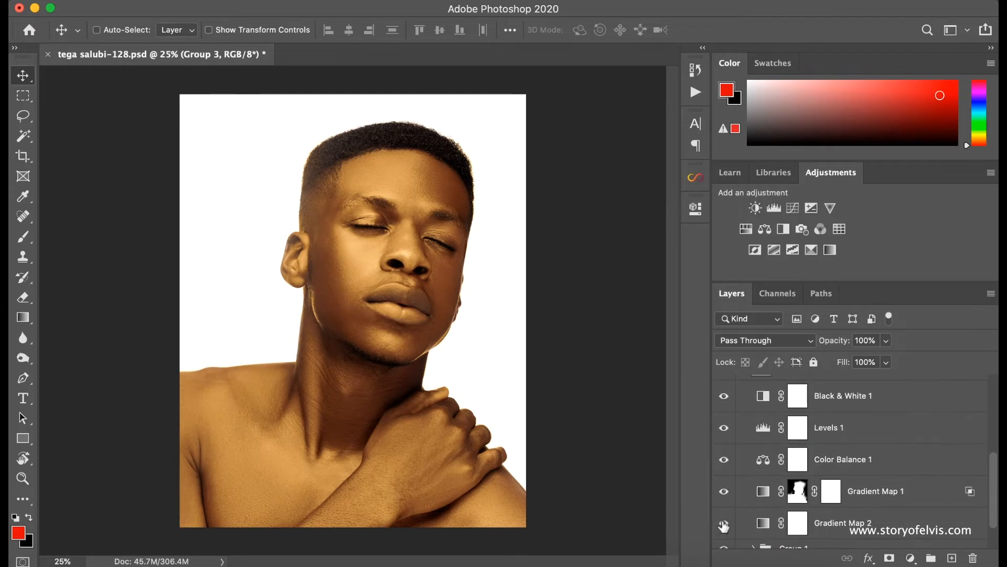
left_click(723, 523)
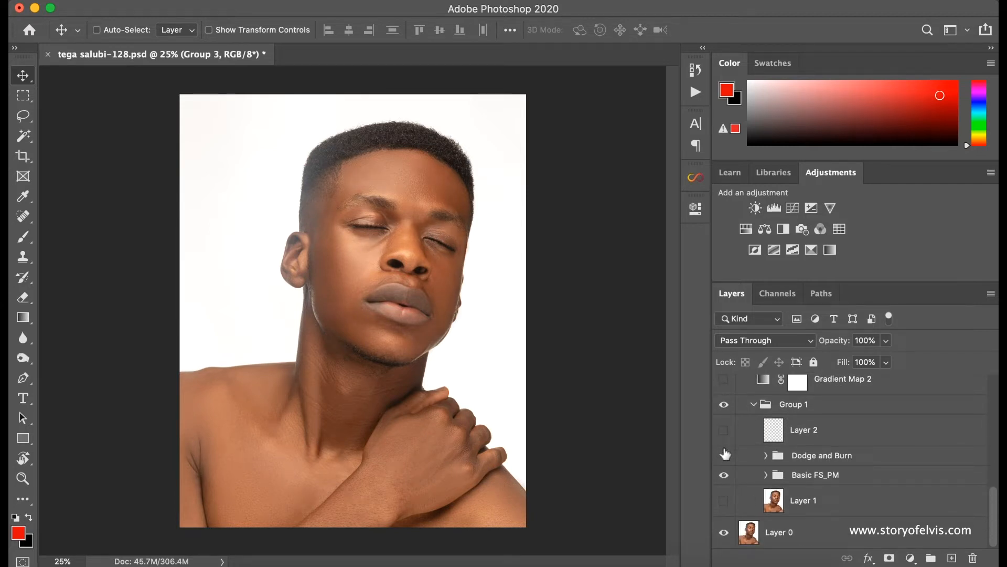
left_click(766, 474)
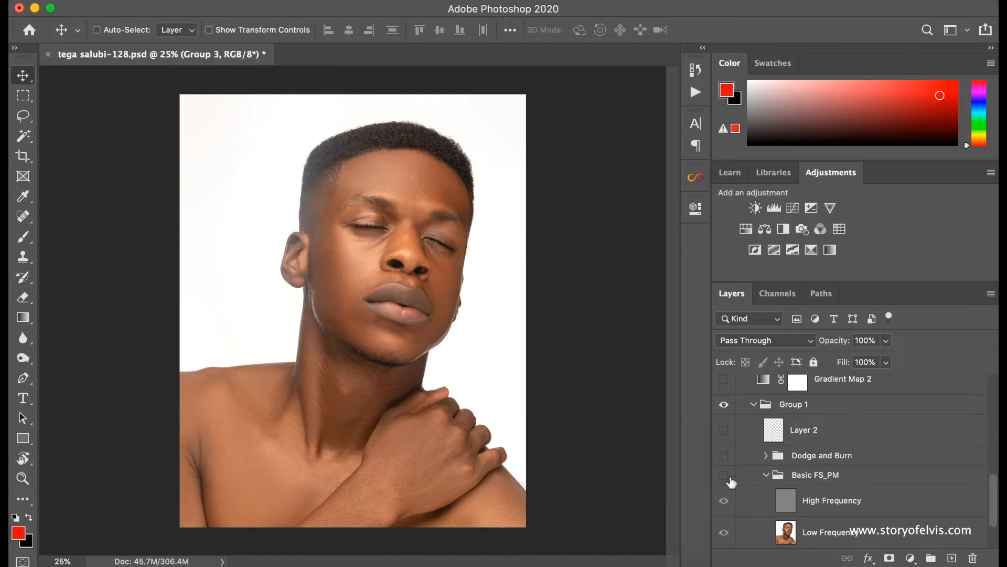
left_click(723, 475)
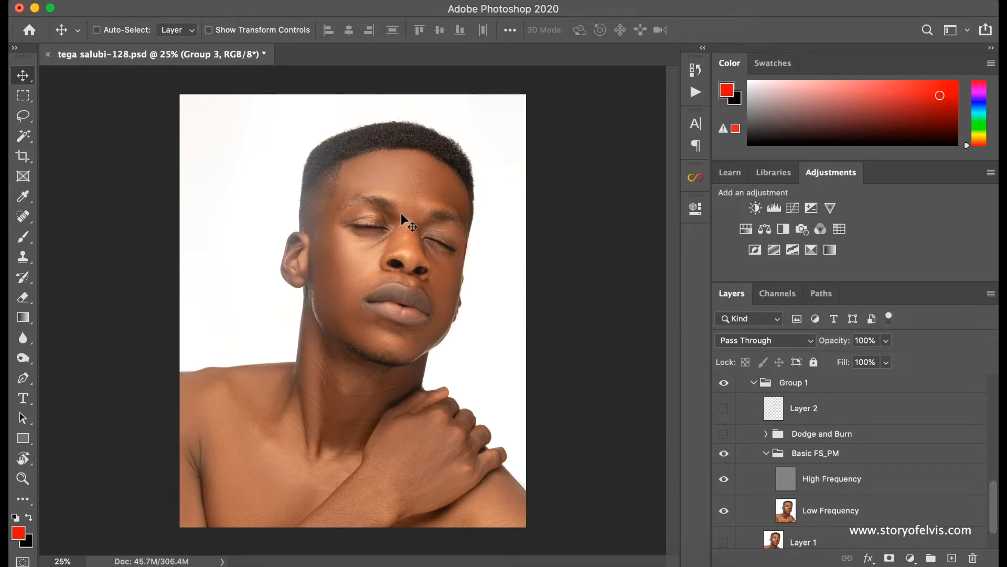
mouse_move(625, 418)
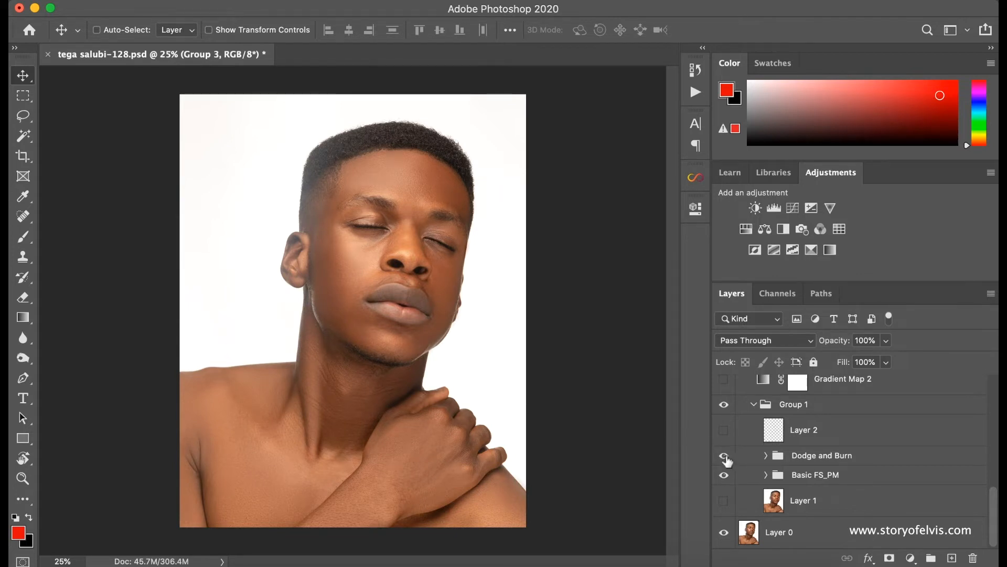
Step: Toggle the Dodge and Burn group to compare, leaving it visible
left_click(723, 454)
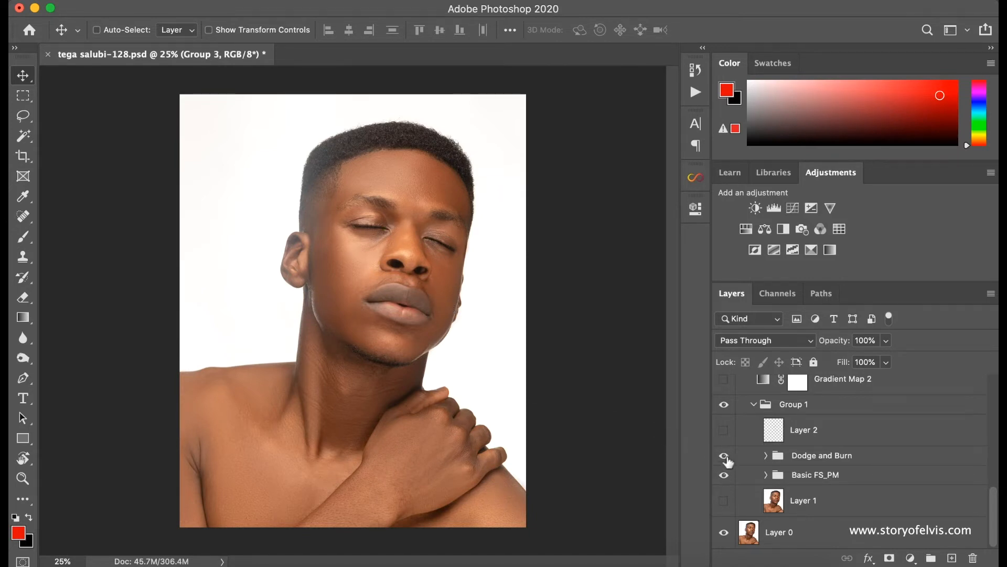
left_click(724, 454)
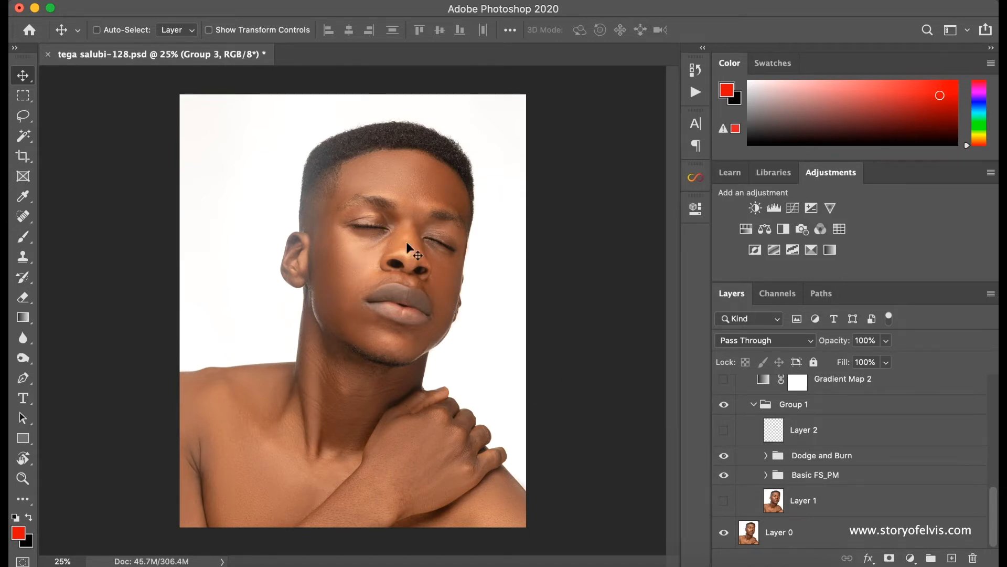
Step: Inspect the Gradient Map 2 adjustment and keep it blending in Soft Light
left_click(723, 431)
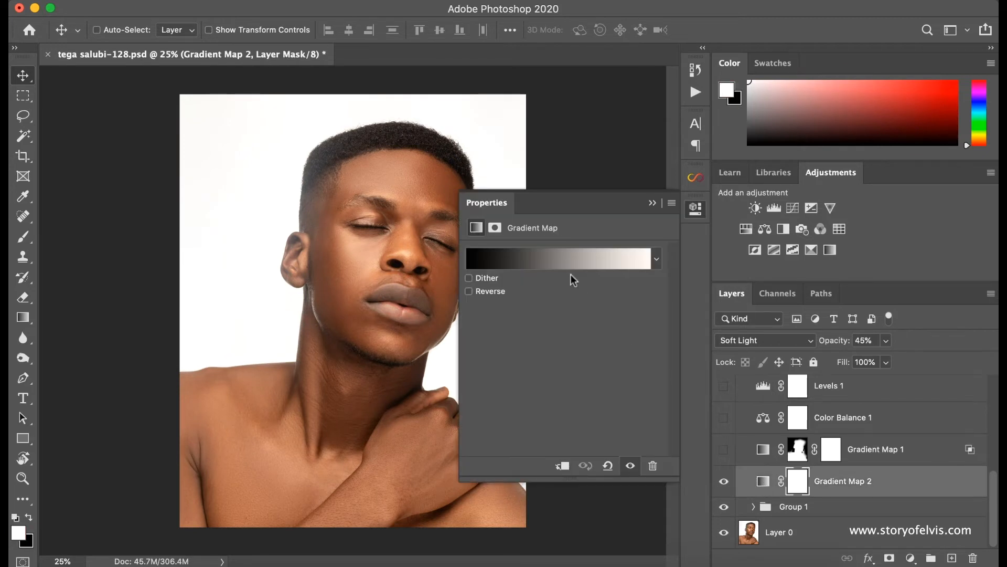
left_click(560, 258)
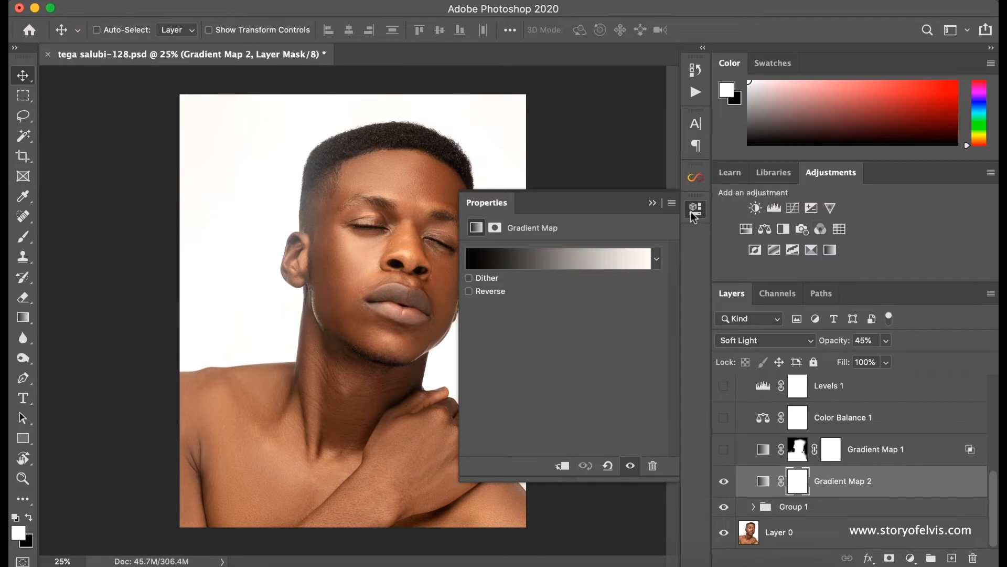
left_click(764, 340)
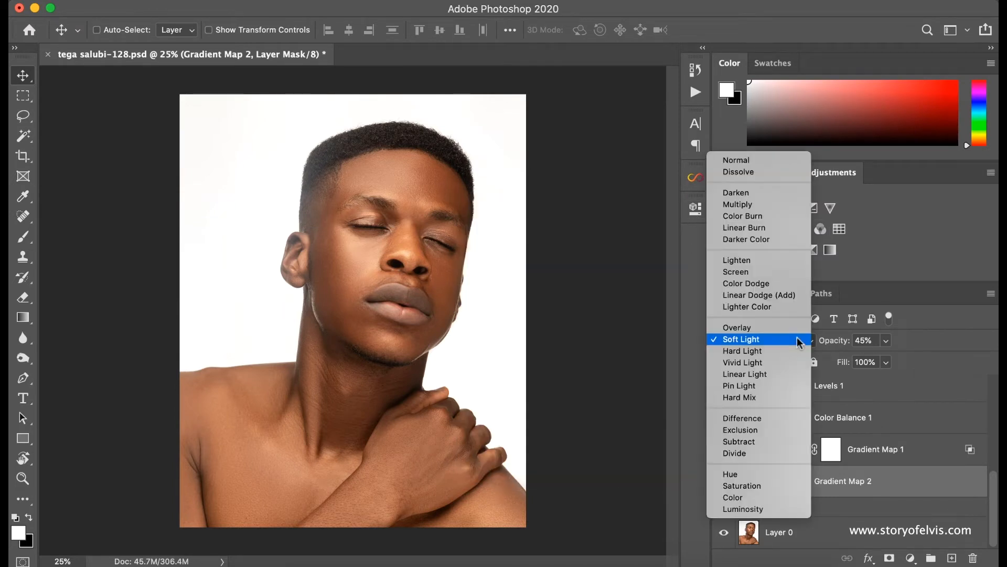
left_click(740, 339)
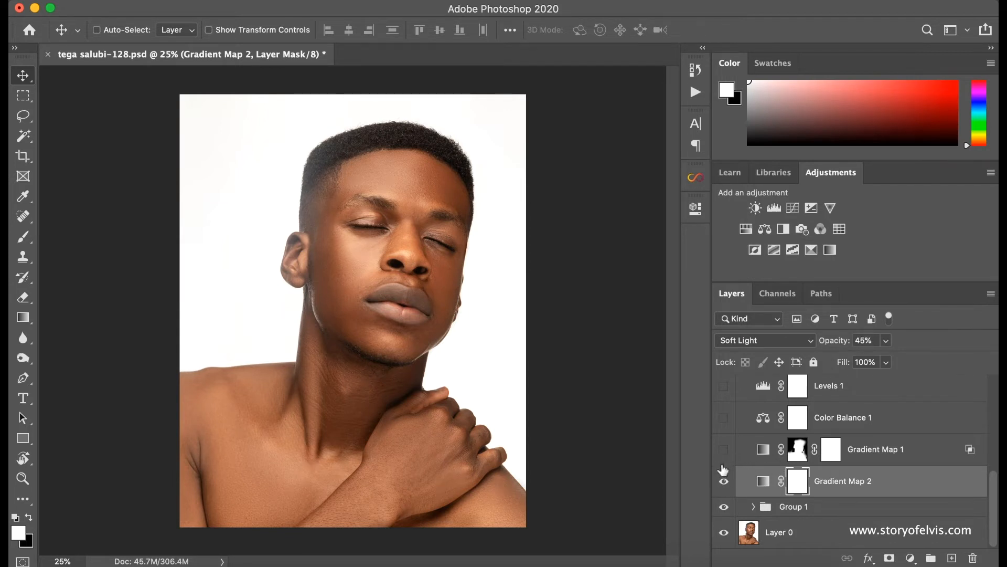
Step: Show Gradient Map 1, inspect its Gold 1 gradient preset without changes, and keep blending Normal
left_click(723, 449)
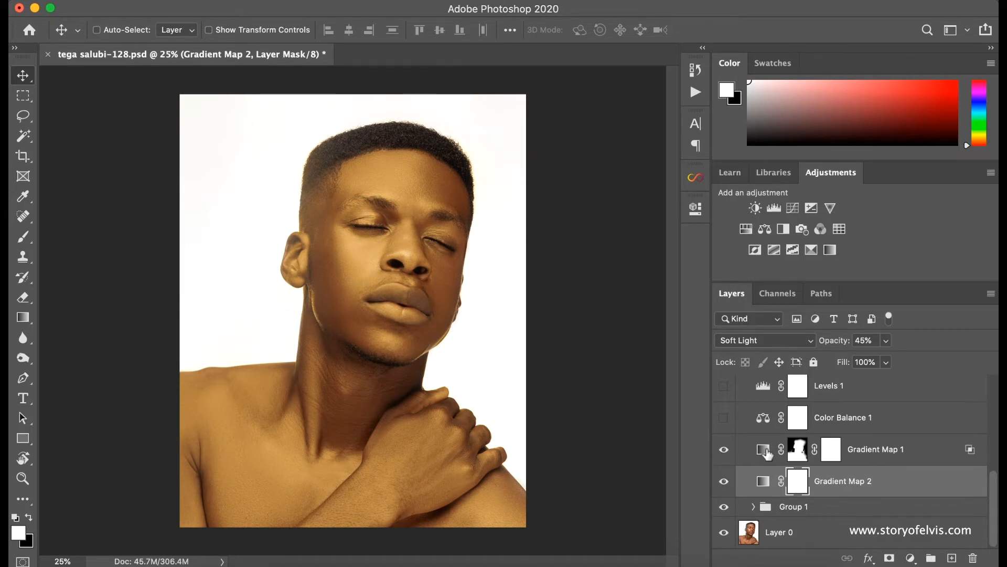
left_click(875, 449)
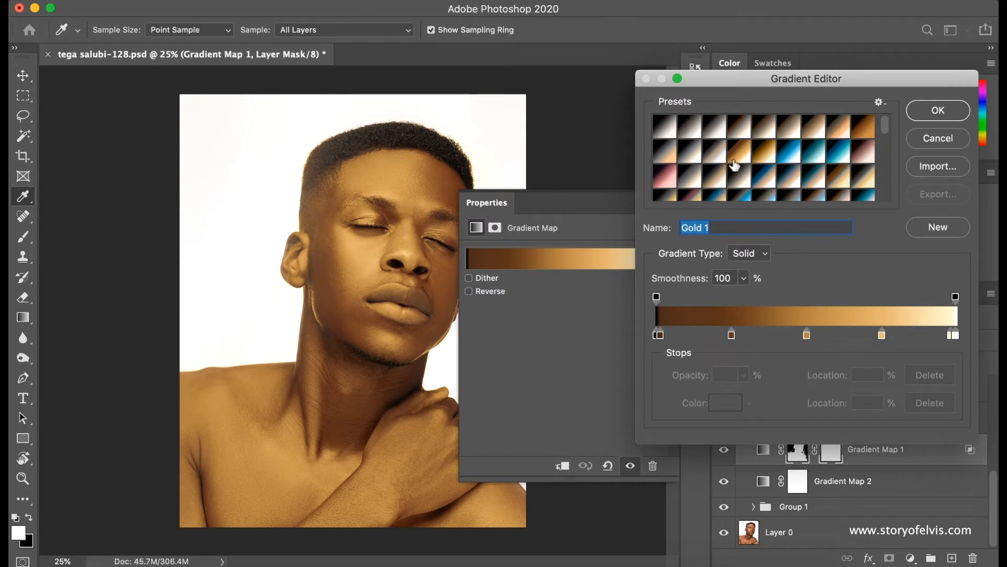
left_click(739, 152)
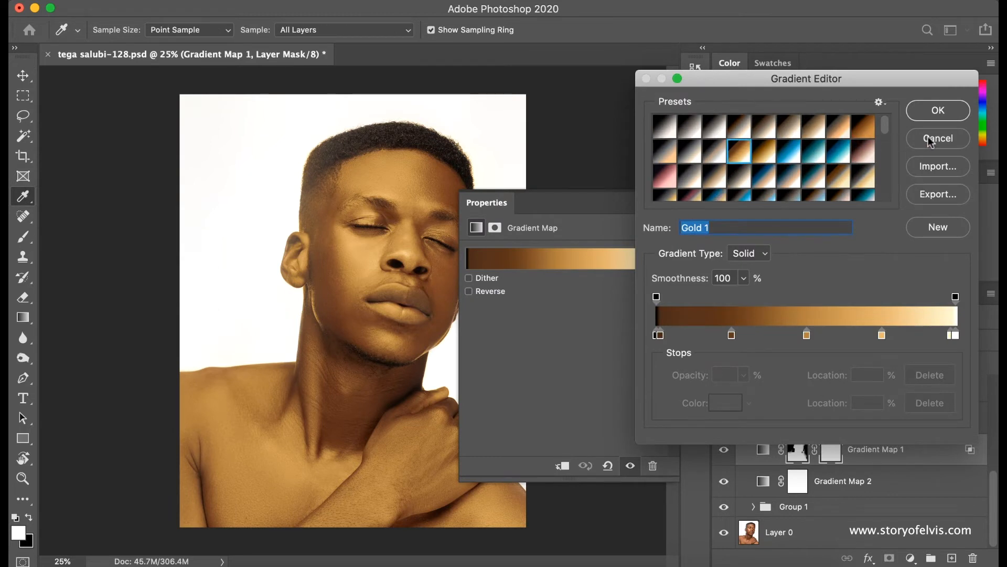
left_click(937, 139)
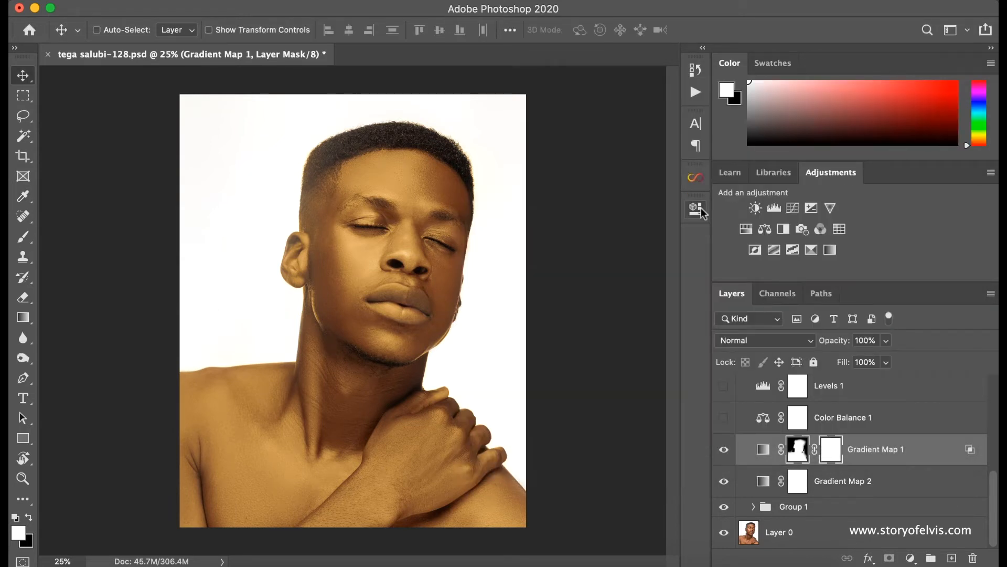
left_click(764, 340)
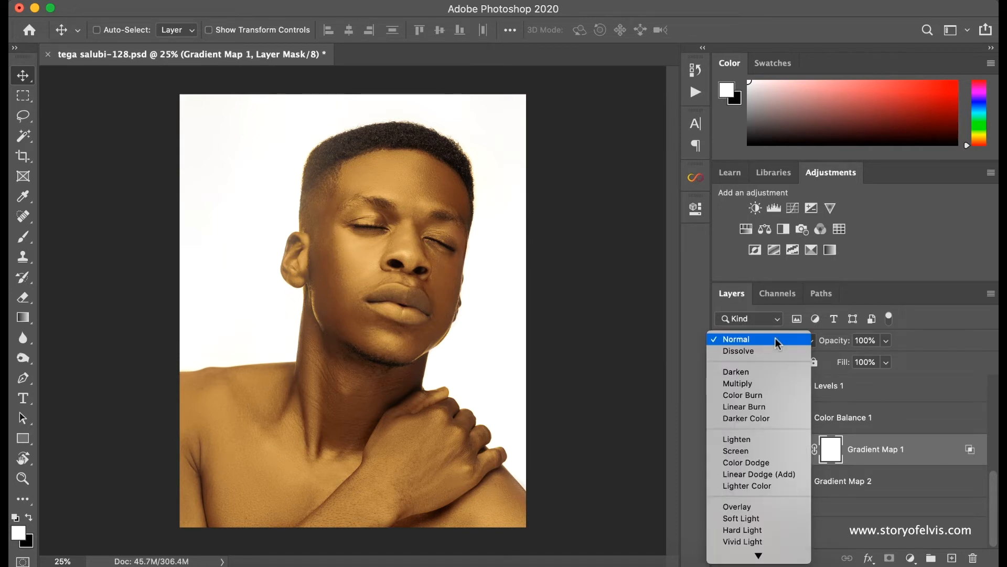
left_click(736, 339)
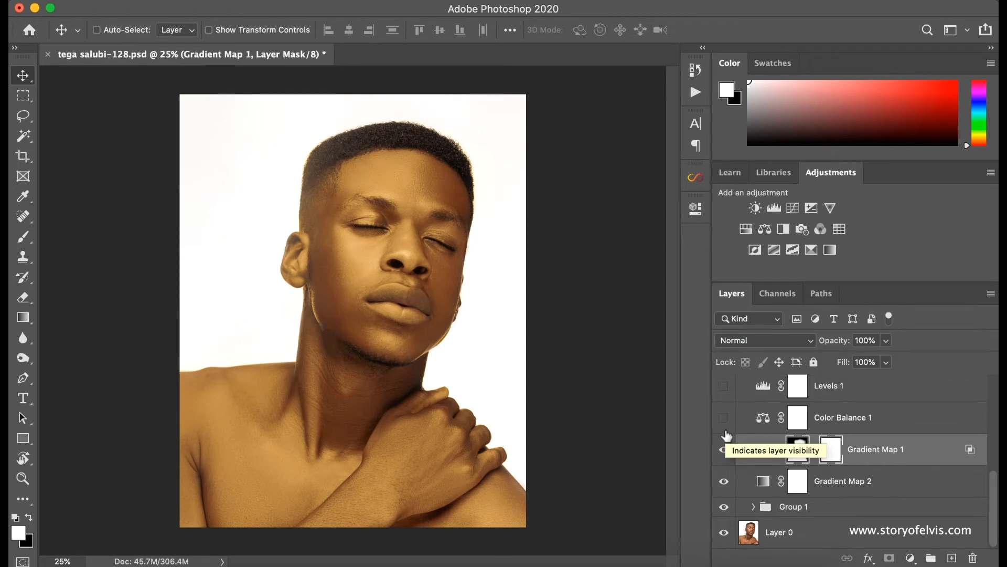
Step: Toggle Gradient Map 1 on and off to compare the gold tone
left_click(723, 449)
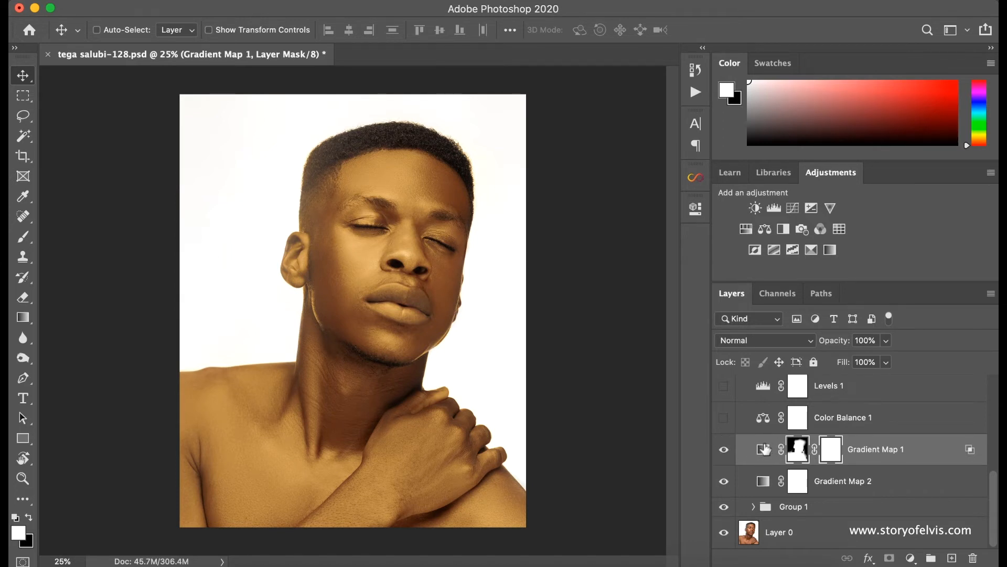
left_click(723, 448)
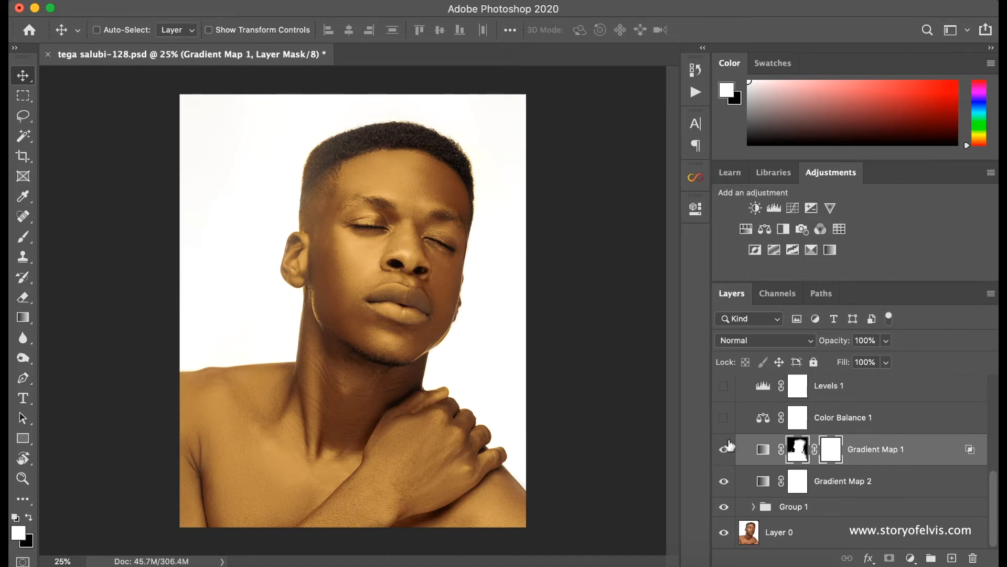
left_click(723, 418)
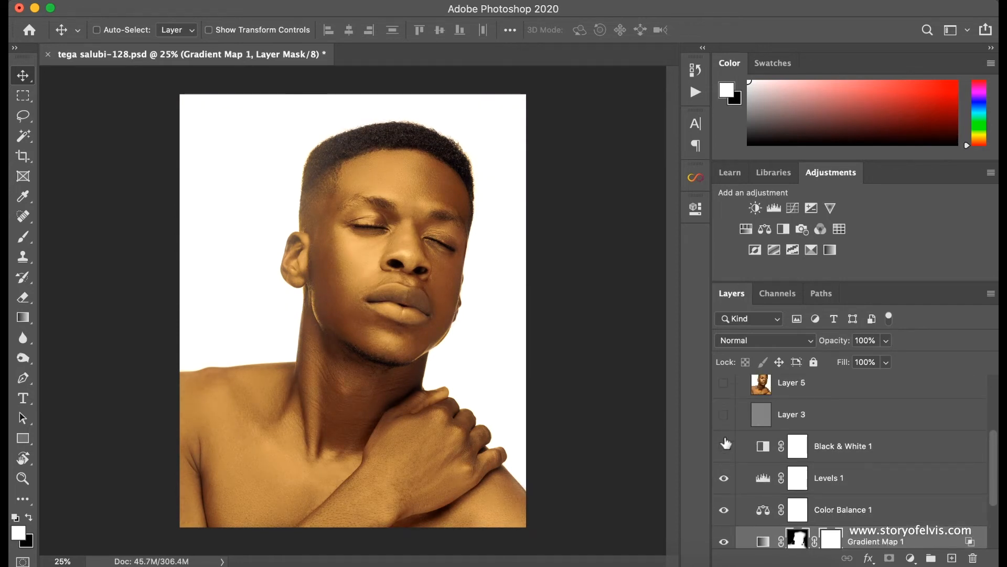
left_click(723, 446)
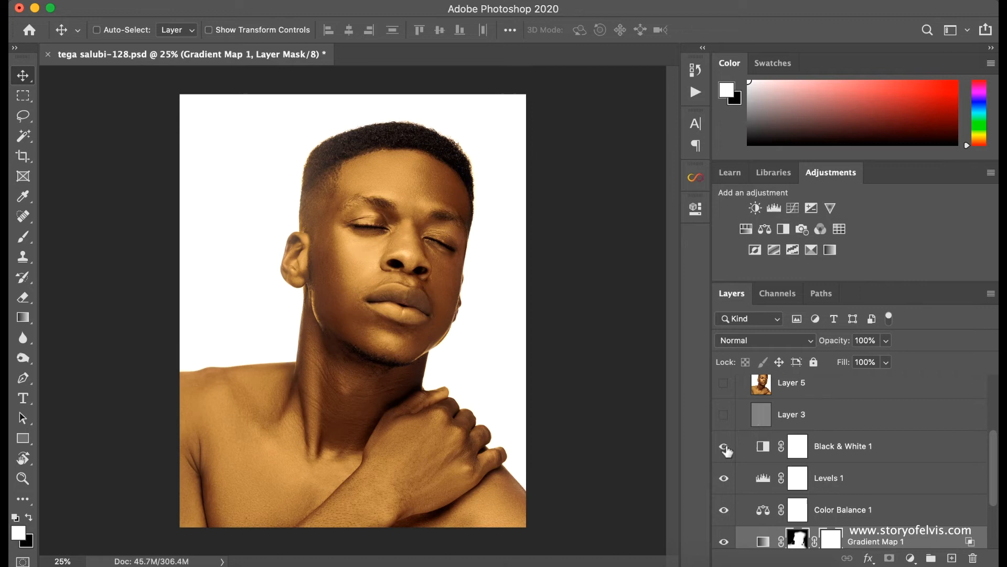
mouse_move(723, 448)
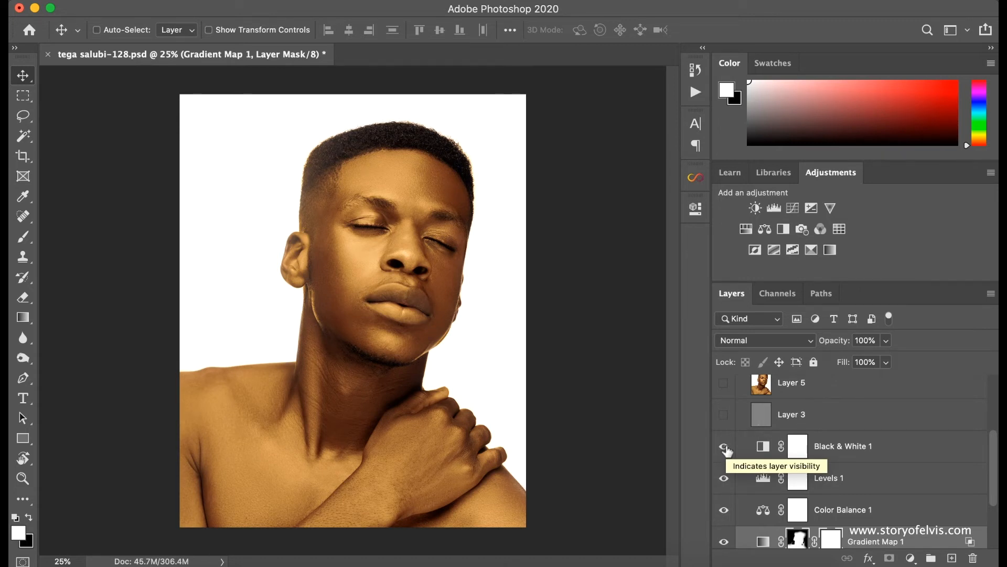
left_click(723, 446)
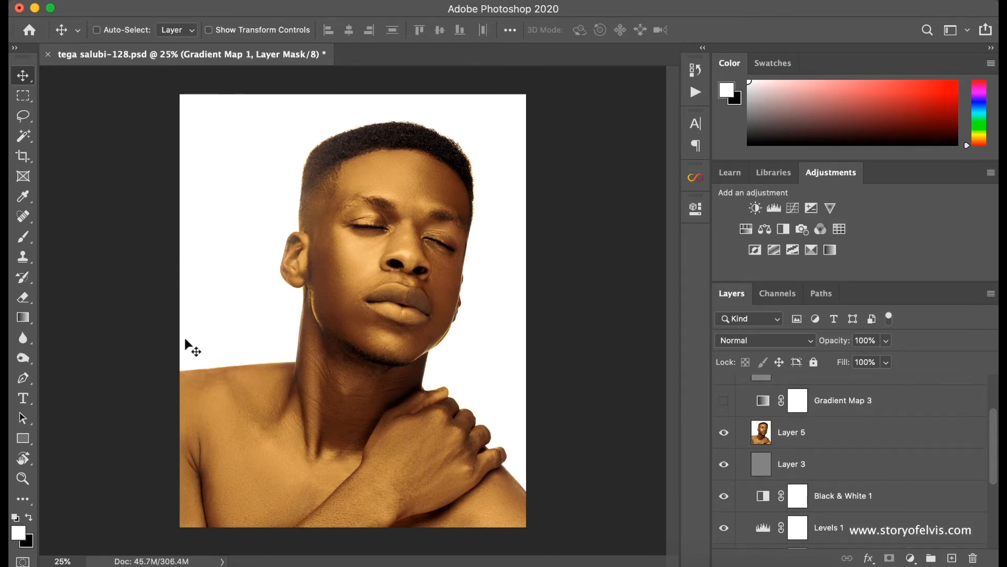
left_click(723, 431)
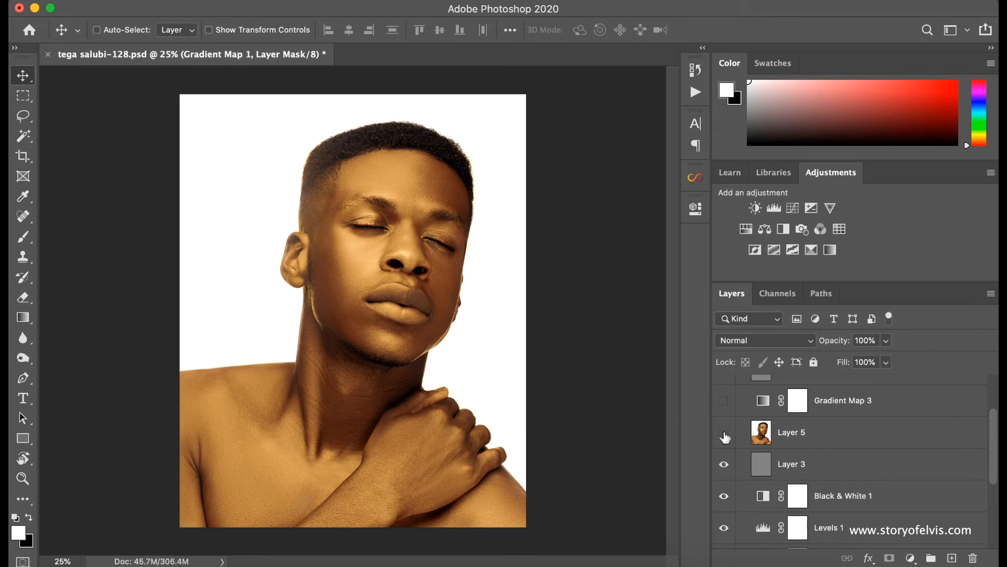
left_click(723, 431)
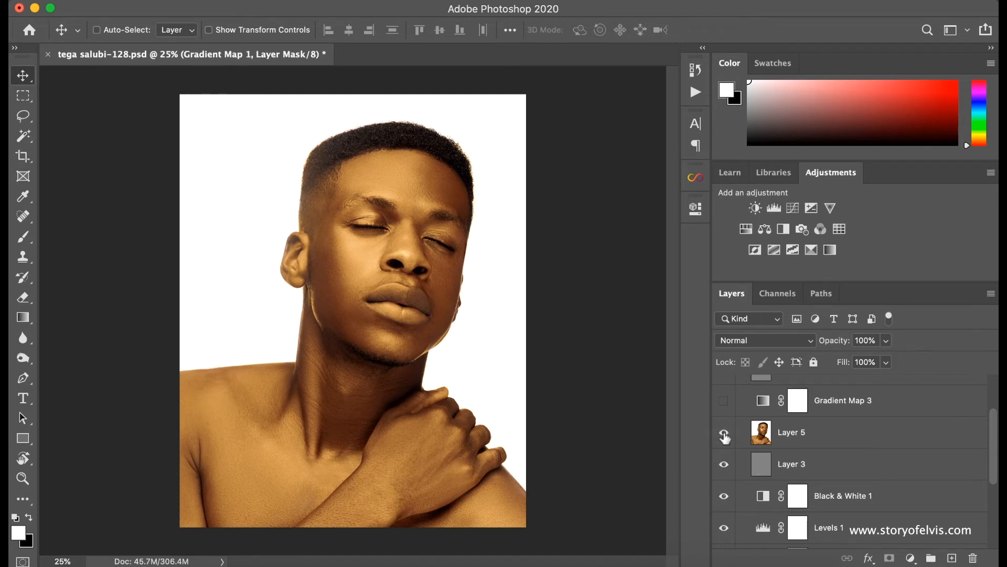
left_click(723, 400)
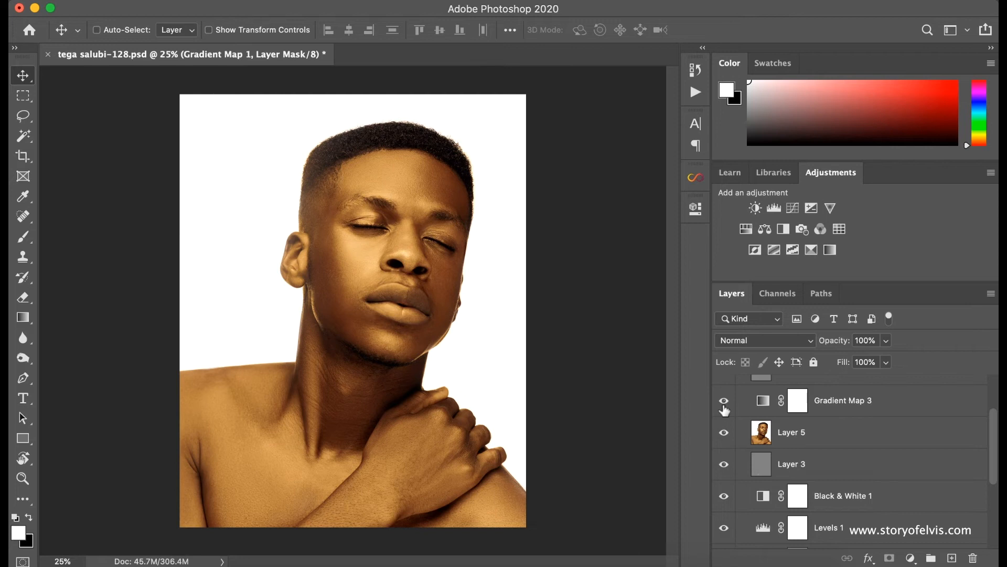
left_click(842, 400)
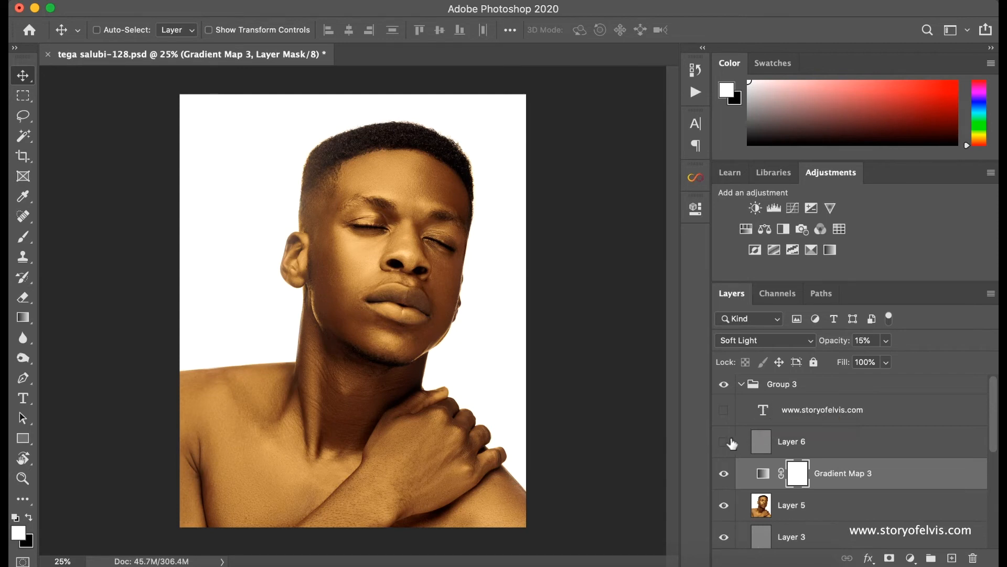
mouse_move(725, 471)
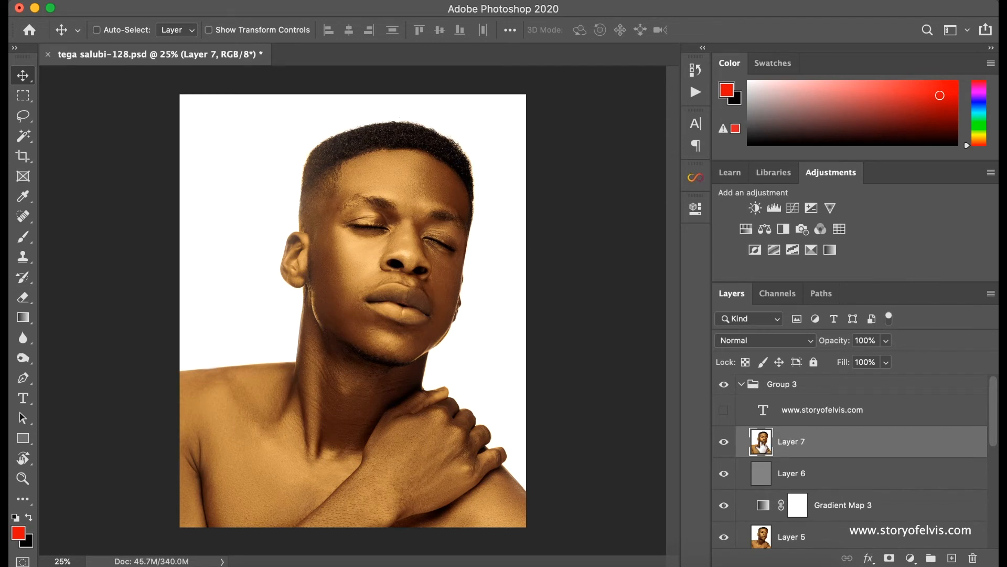
mouse_move(380, 199)
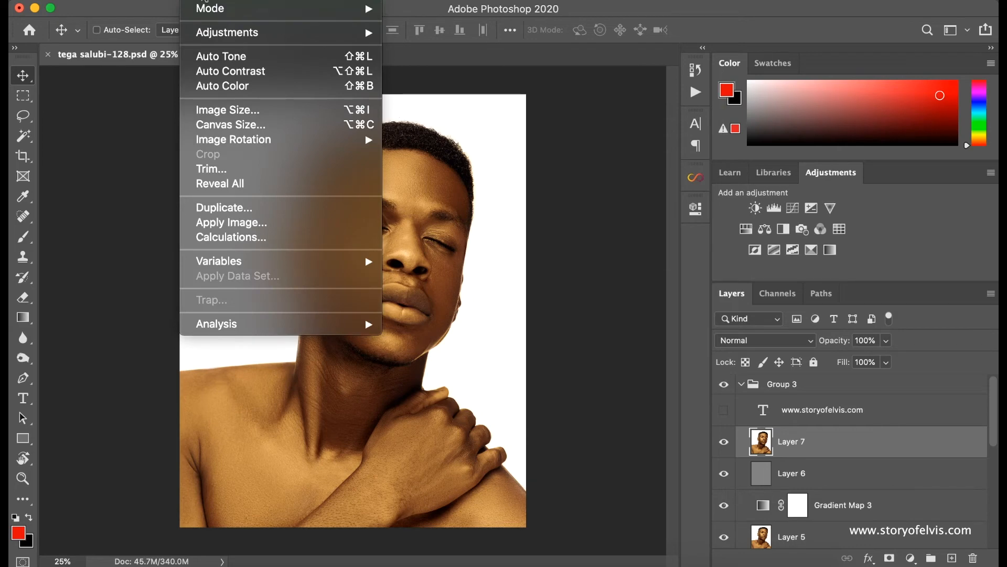
mouse_move(227, 33)
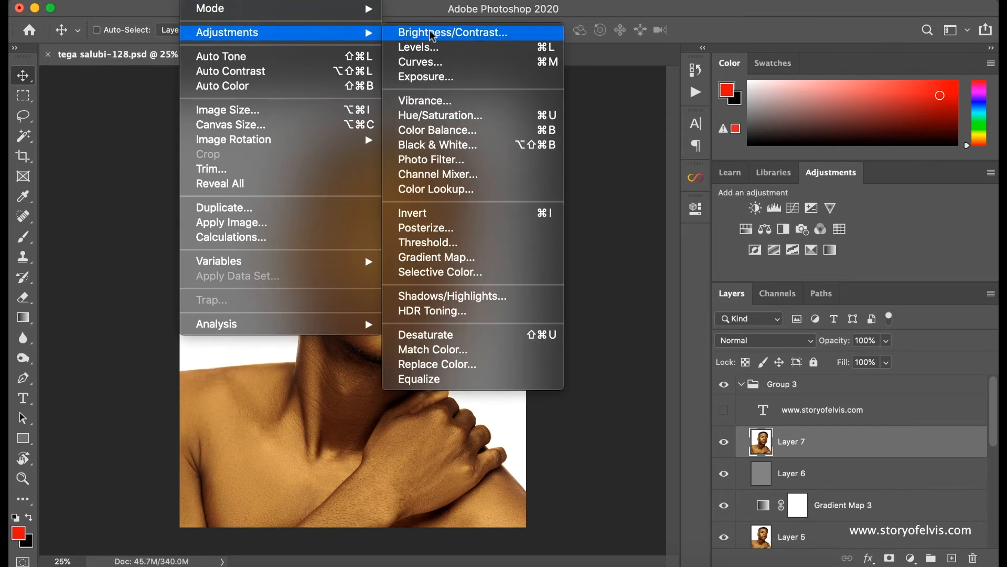
mouse_move(472, 38)
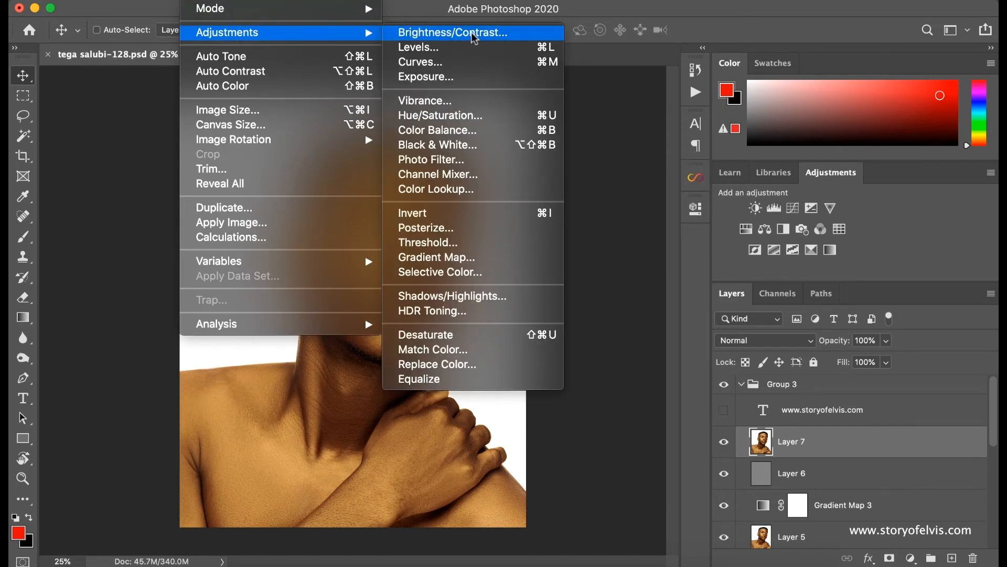
Step: Lower Layer 7's contrast to -50 with Brightness/Contrast
left_click(452, 33)
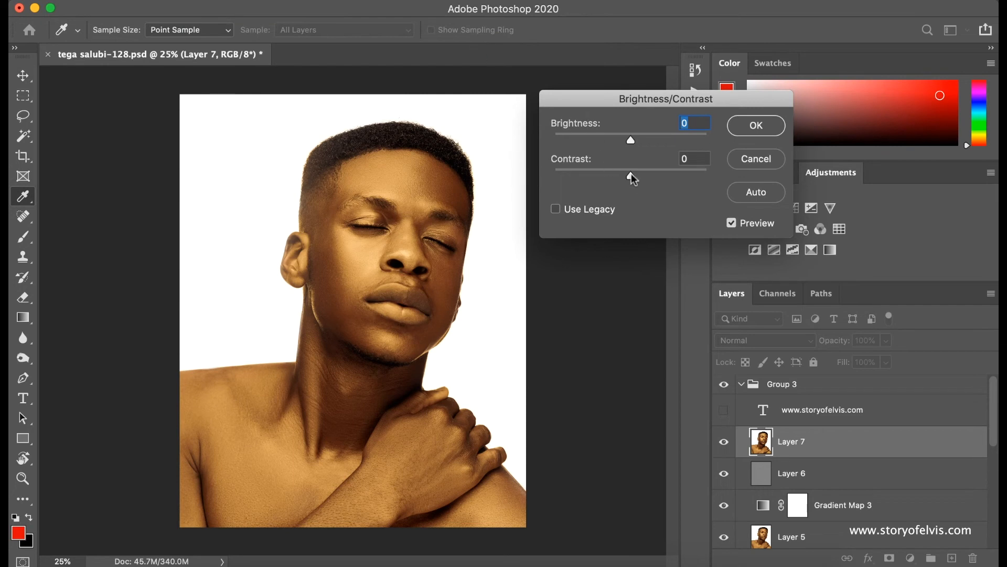
left_click_drag(631, 176, 554, 176)
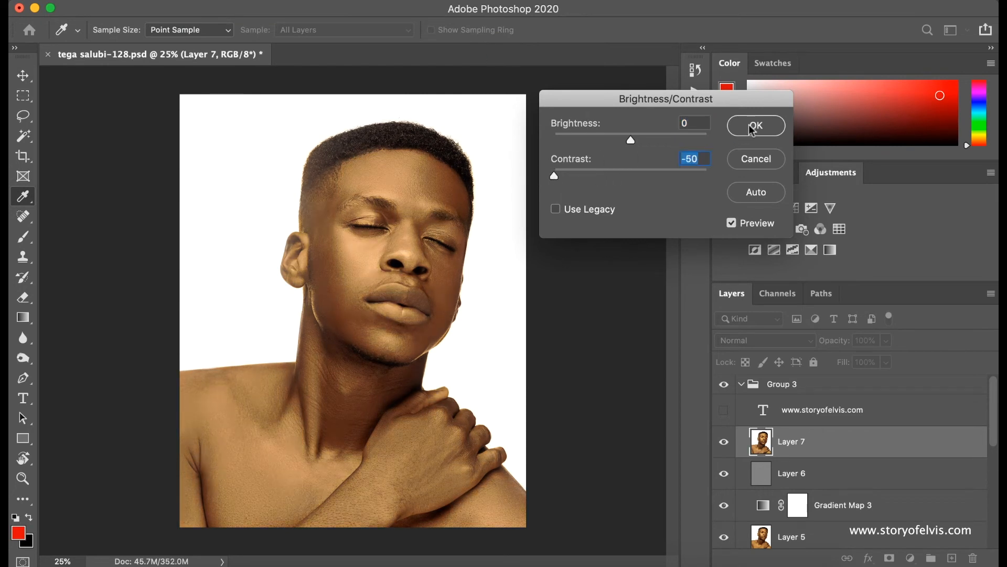
left_click(755, 125)
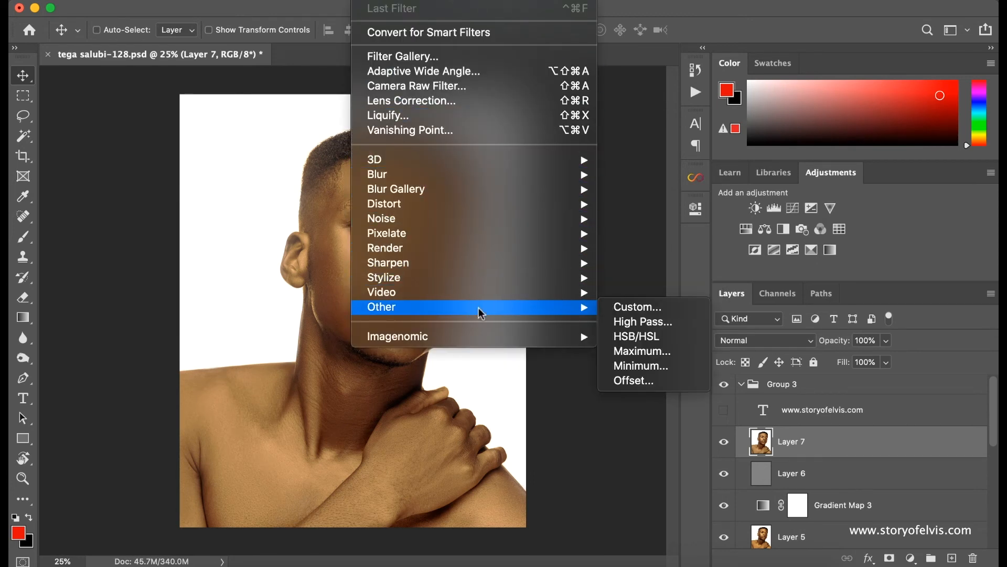
mouse_move(641, 321)
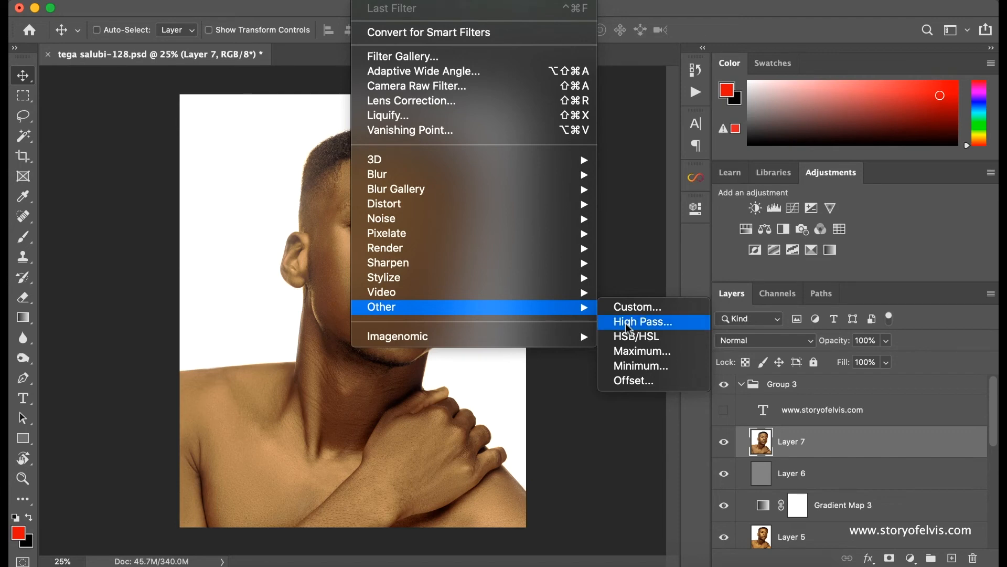
Step: Apply a 1.8 px High Pass filter to Layer 7 and blend it in Soft Light
left_click(641, 321)
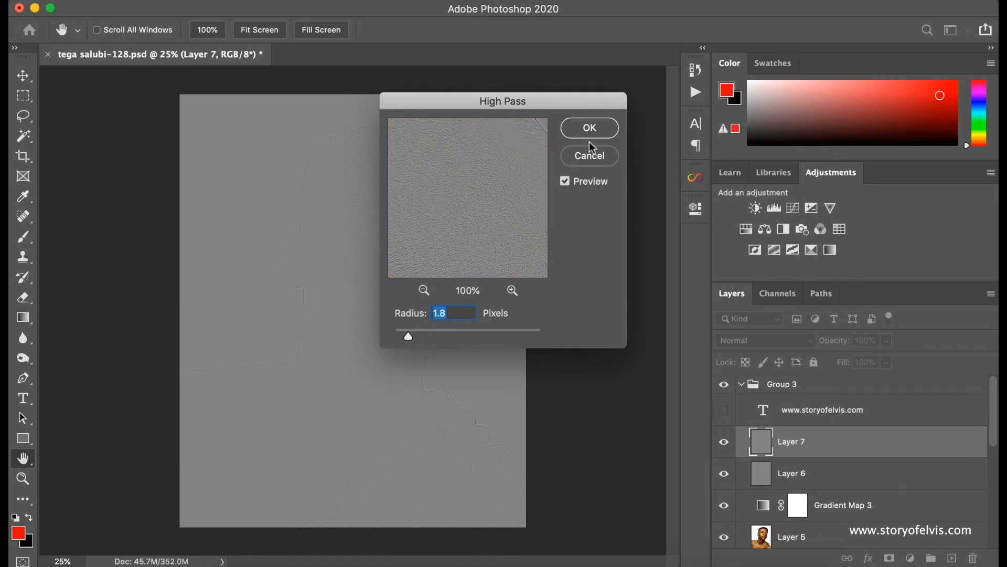
left_click(588, 127)
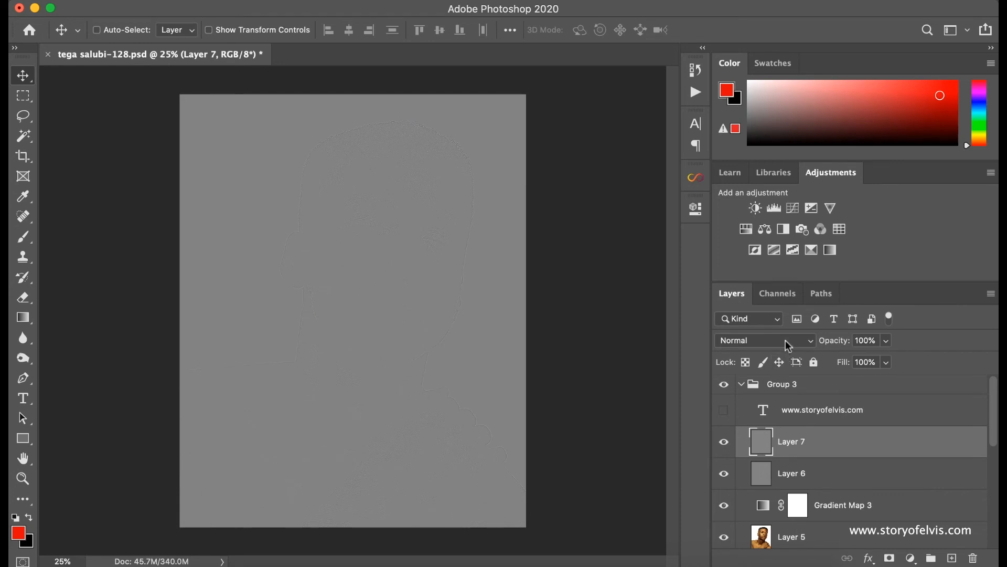
left_click(765, 340)
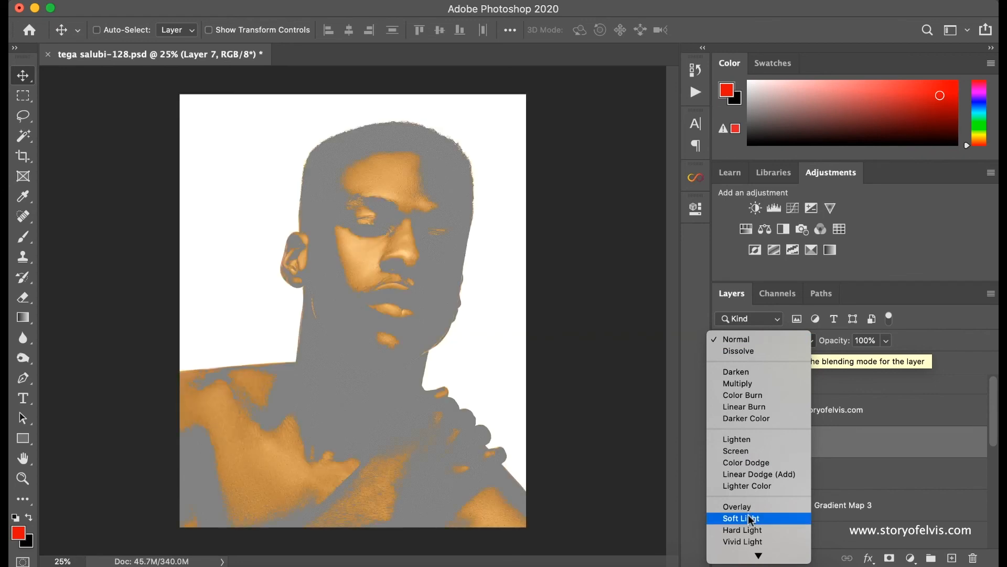
left_click(740, 517)
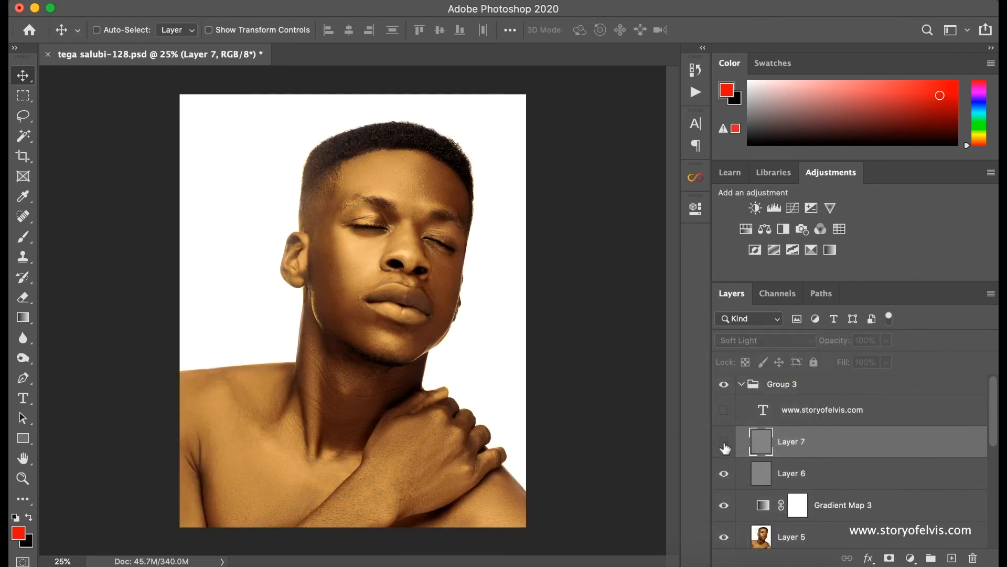
left_click(723, 448)
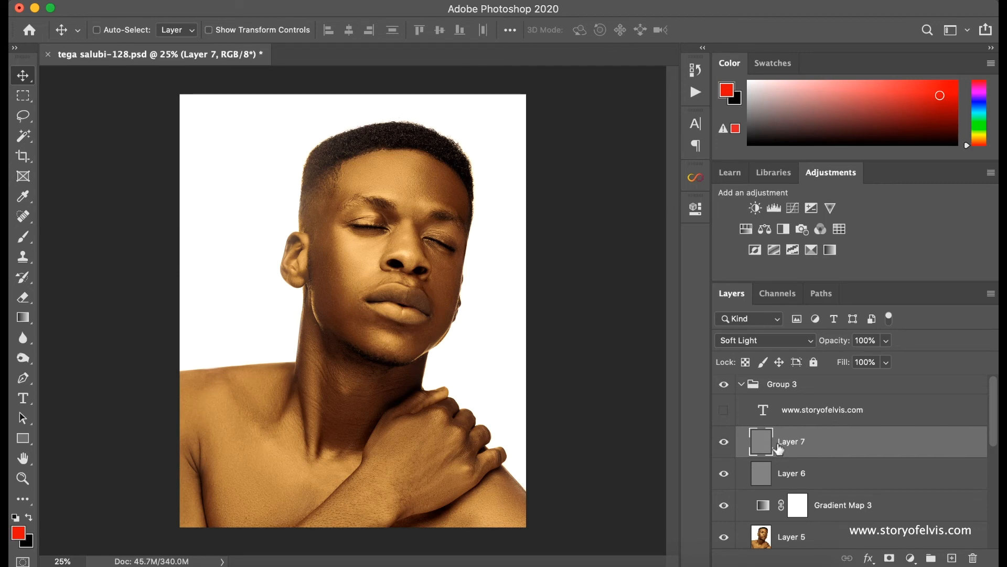
Step: Show the storyofelvis watermark layer and collapse Group 3
left_click(723, 410)
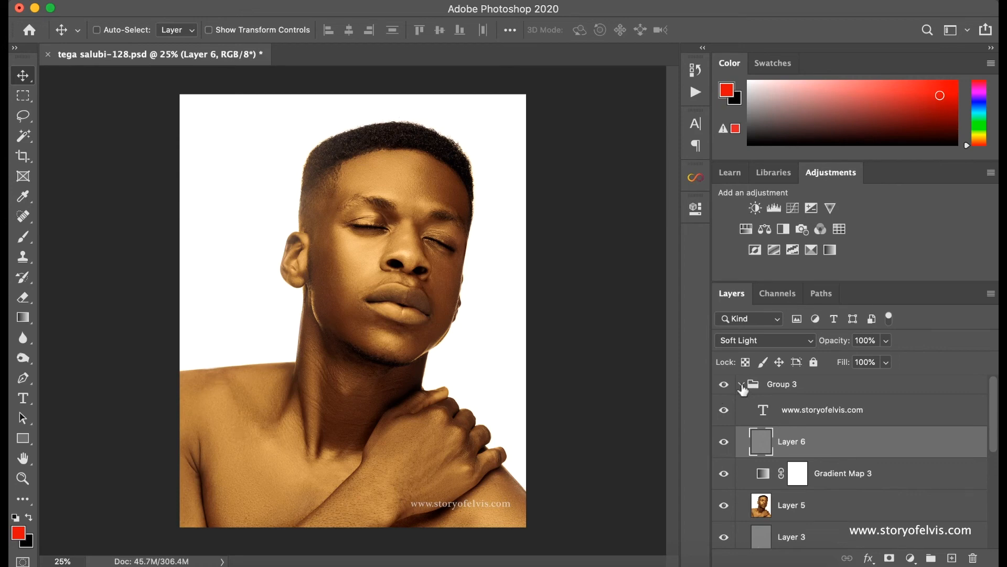
left_click(742, 384)
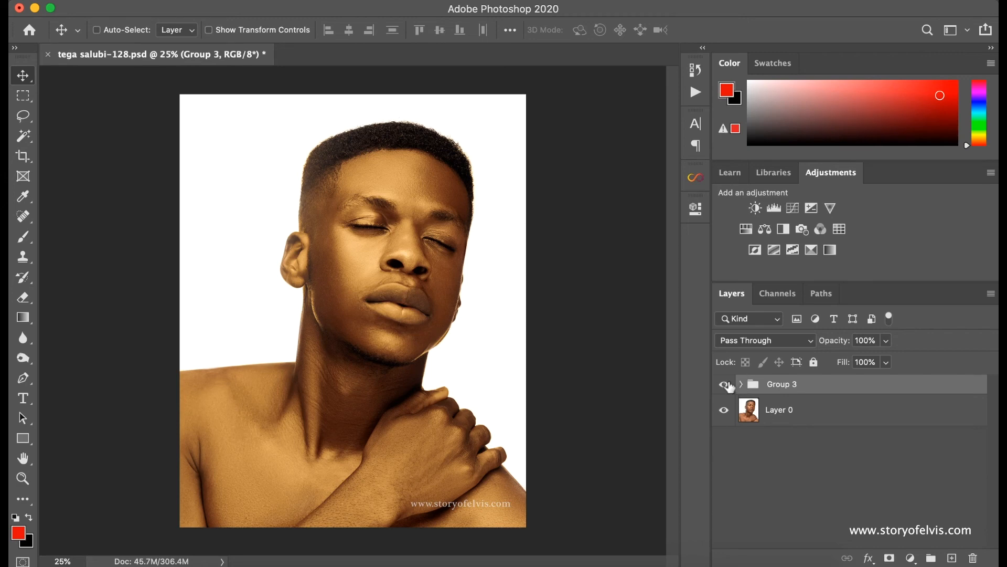
mouse_move(724, 384)
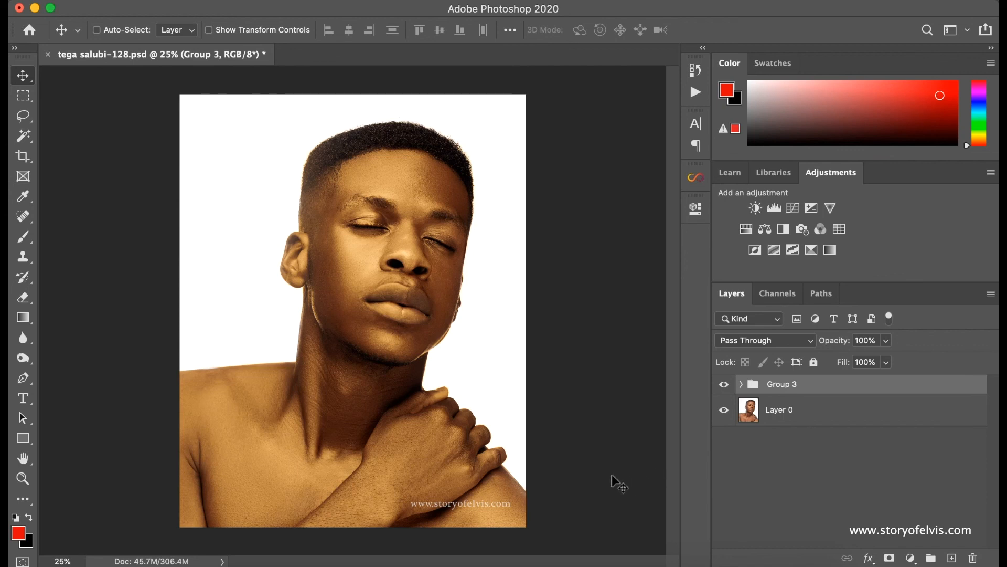
mouse_move(634, 420)
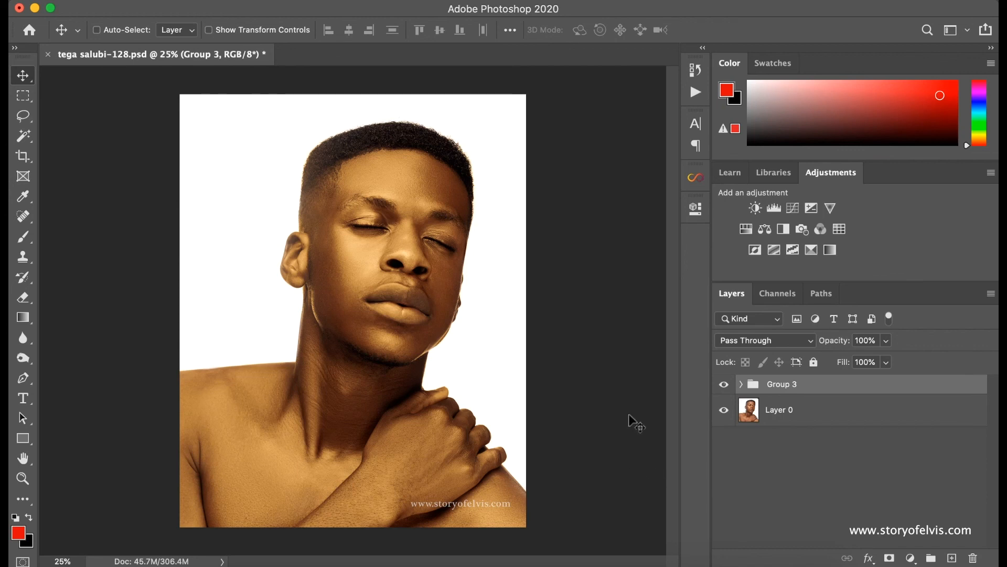
mouse_move(640, 432)
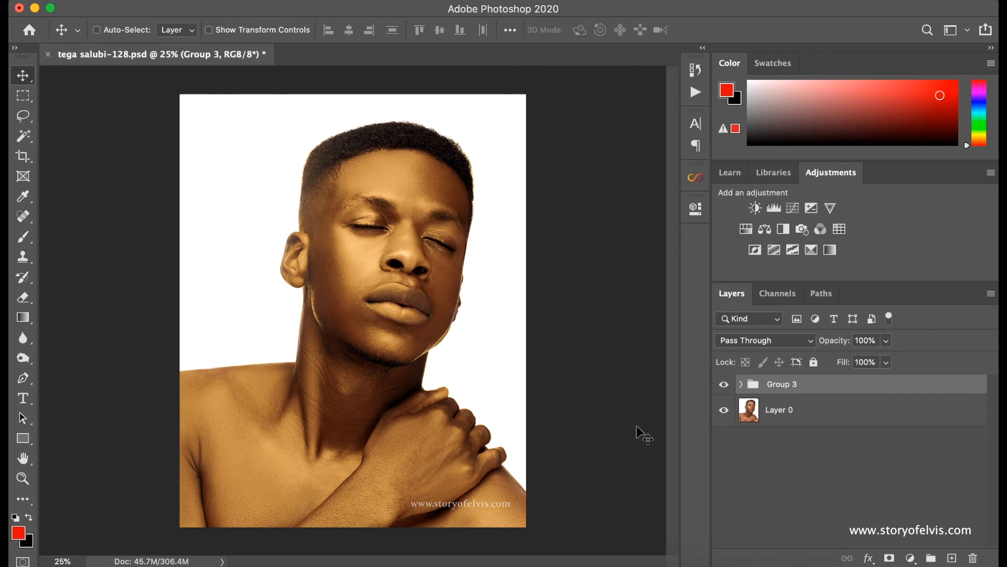
mouse_move(553, 302)
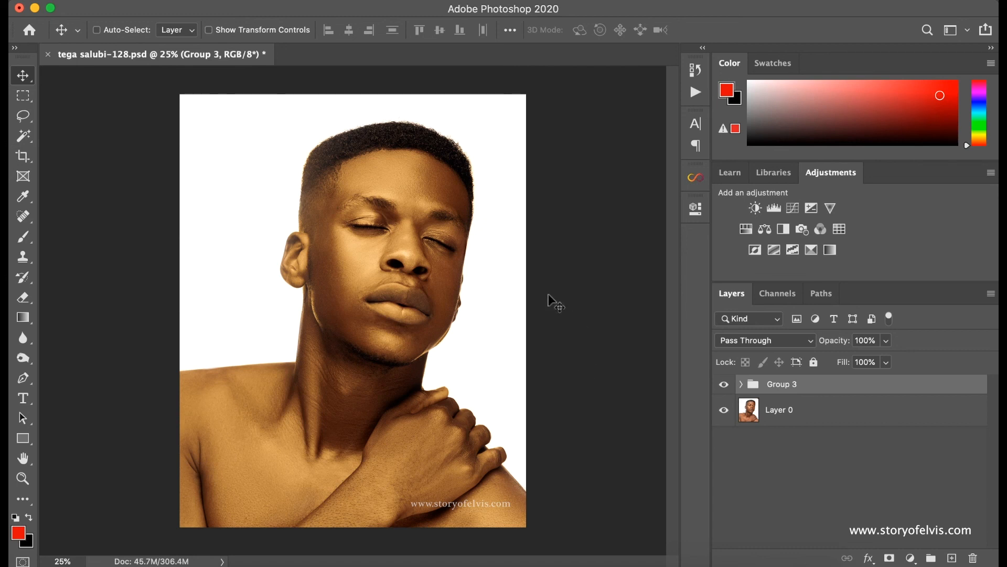